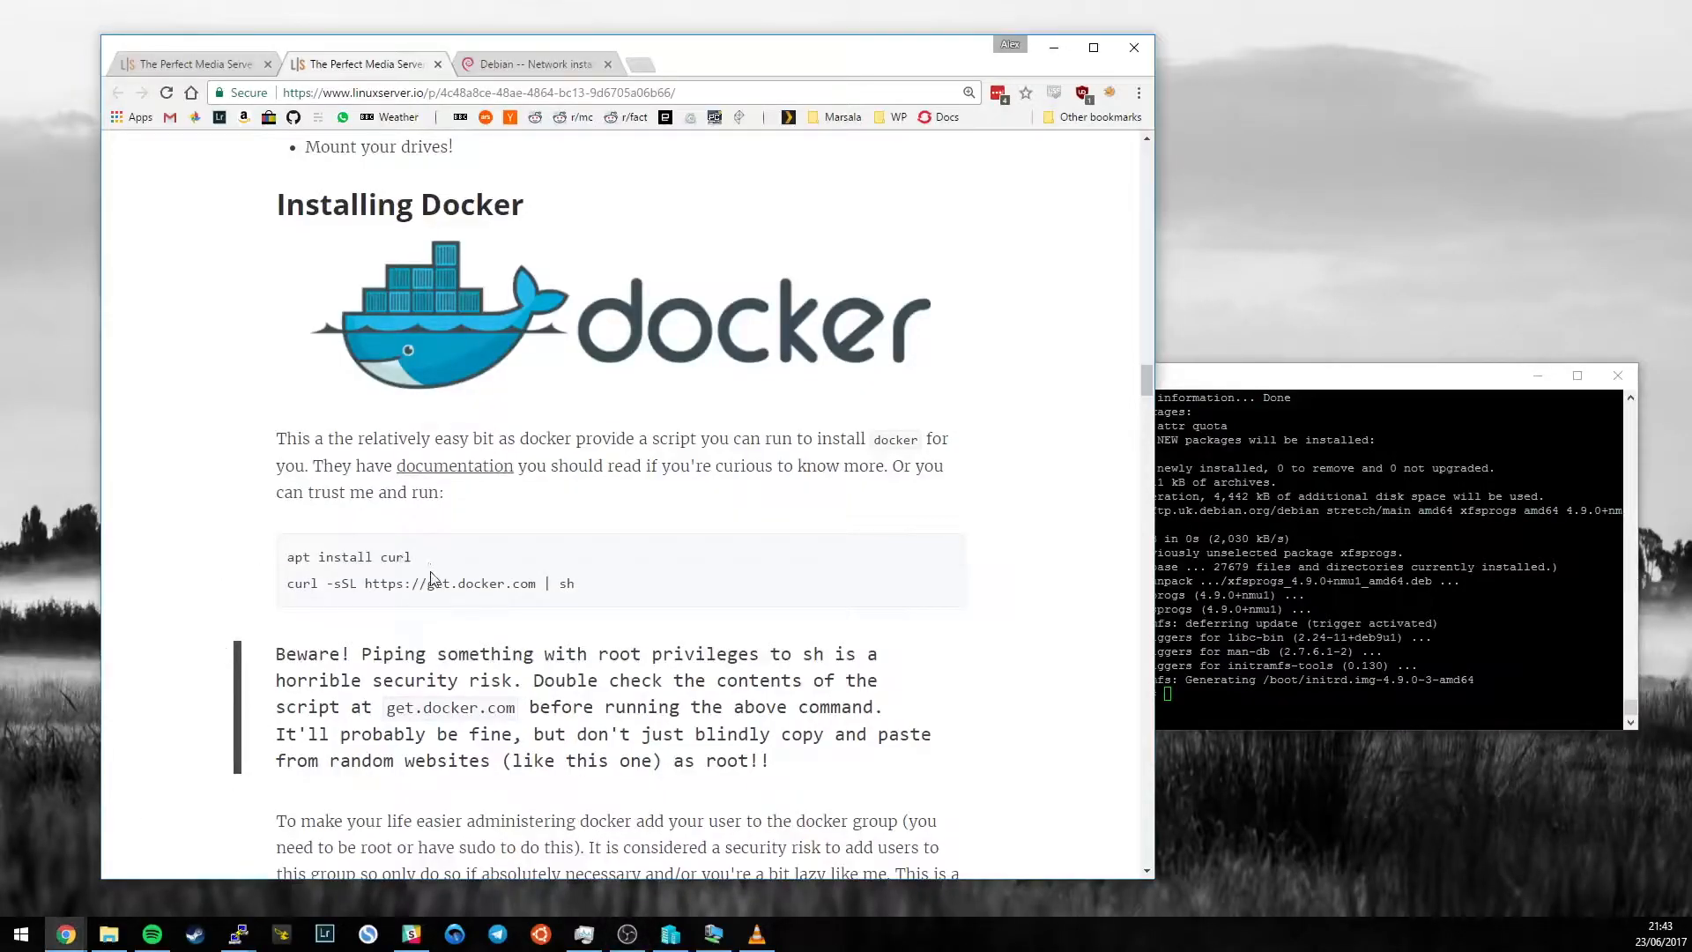
# Open the get.docker.com install script in a new tab, skim it, then return to the curl command.
pyautogui.doubleClick(446, 582)
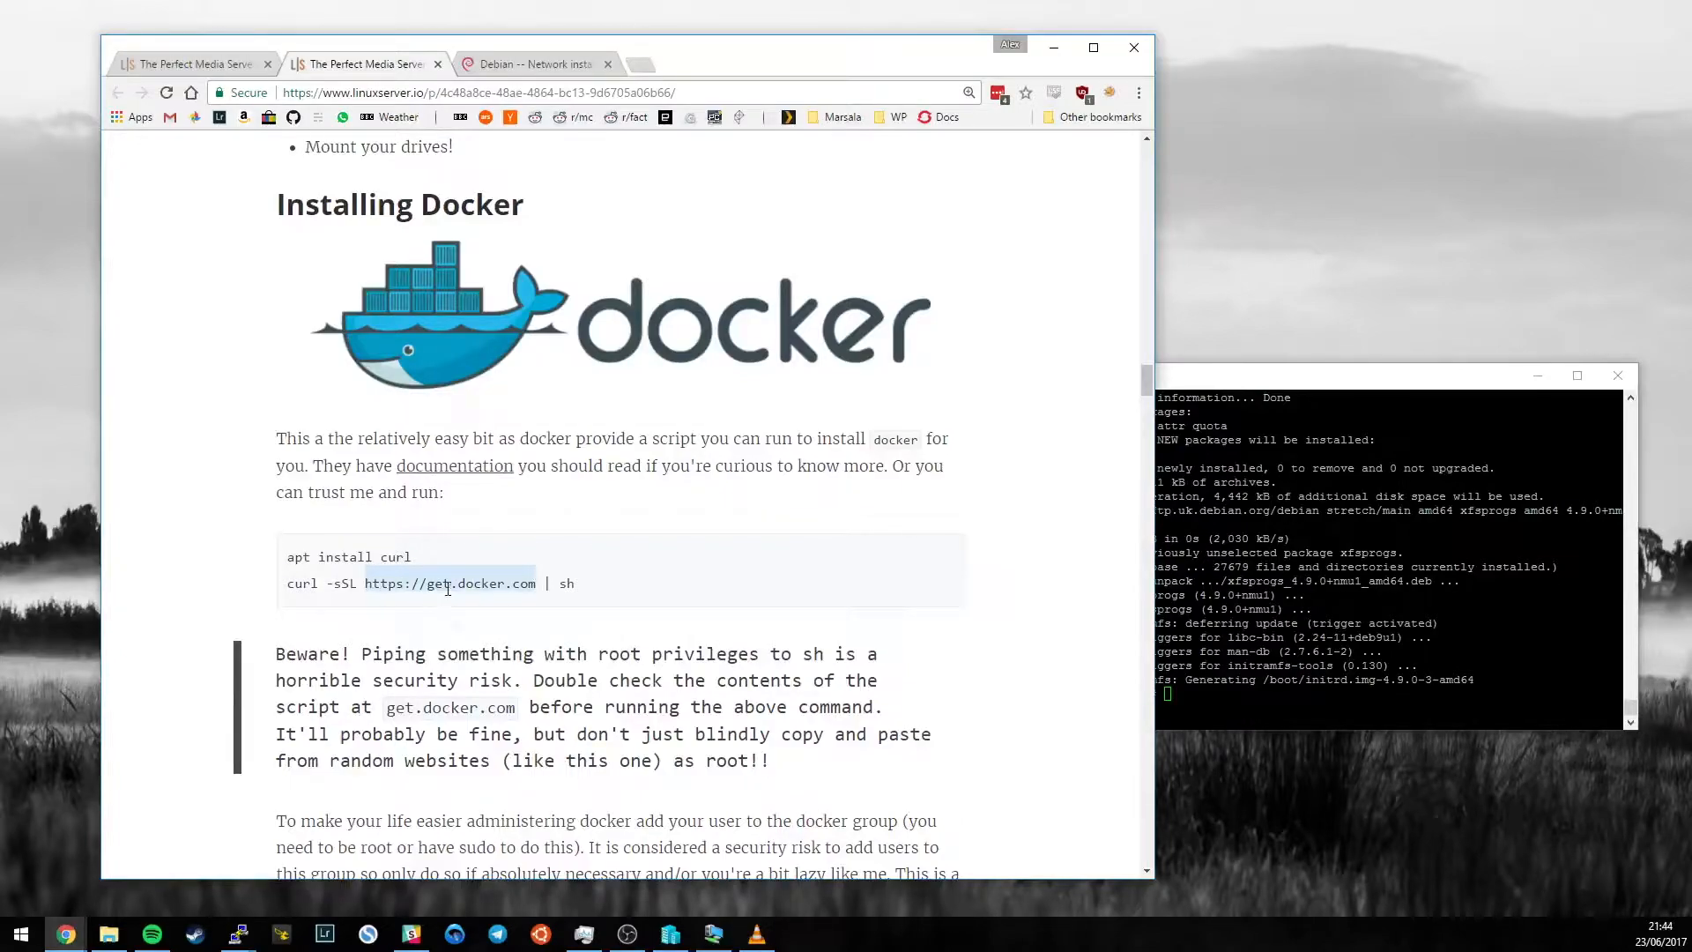
pyautogui.click(449, 583)
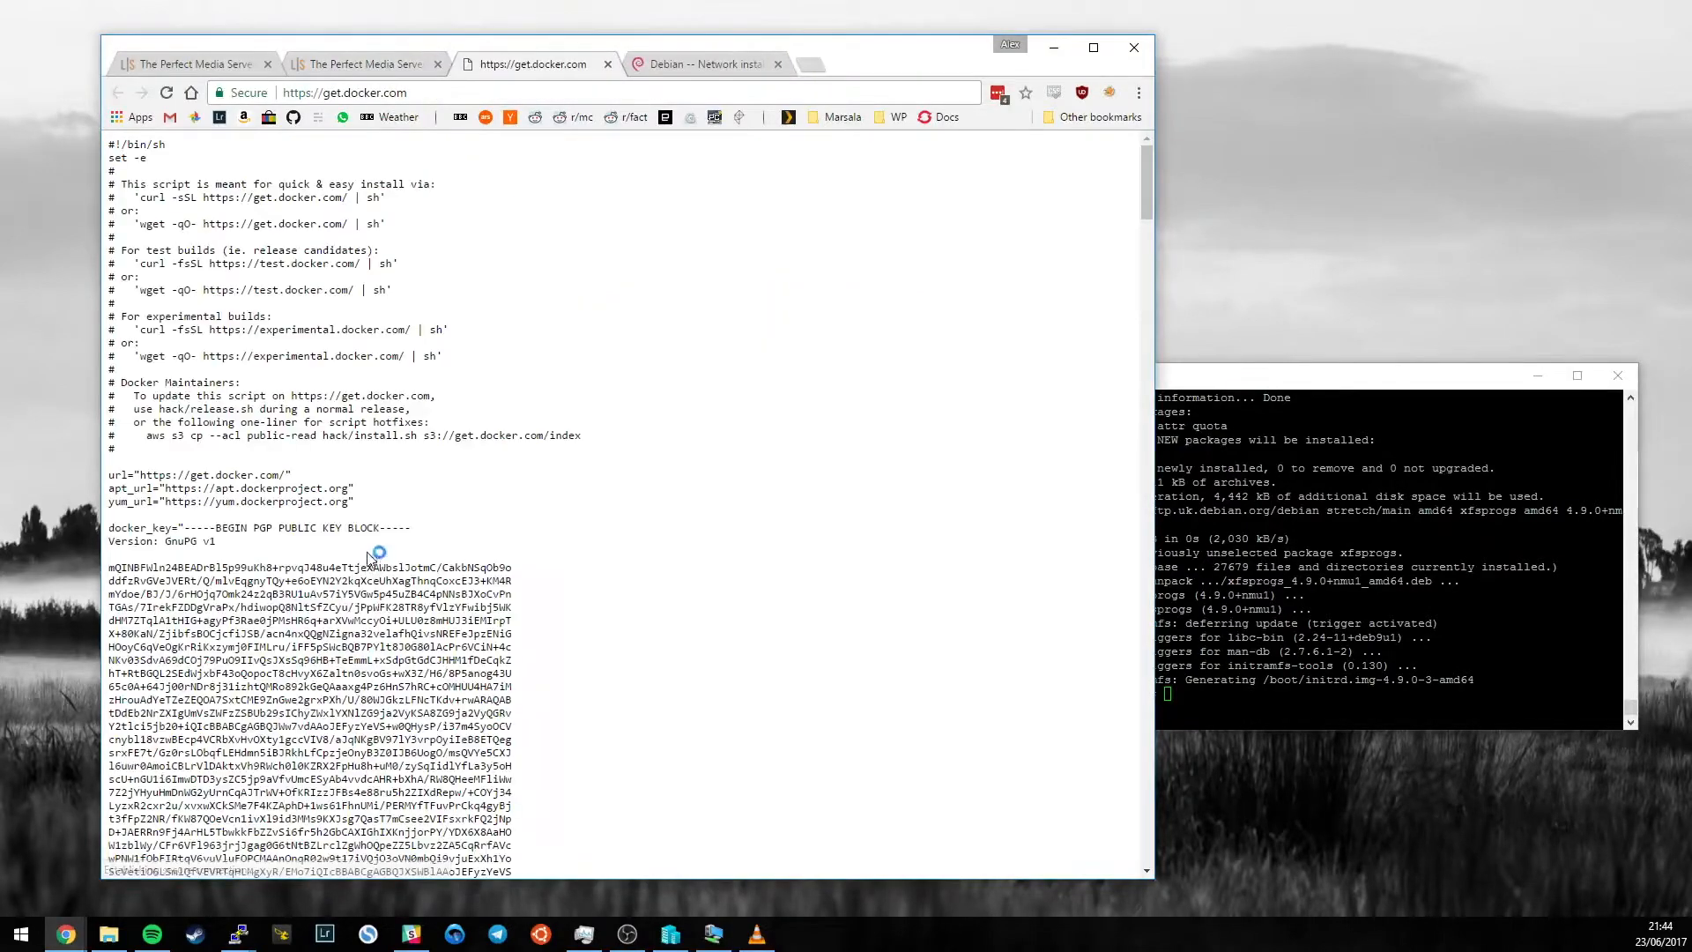
pyautogui.scroll(-3)
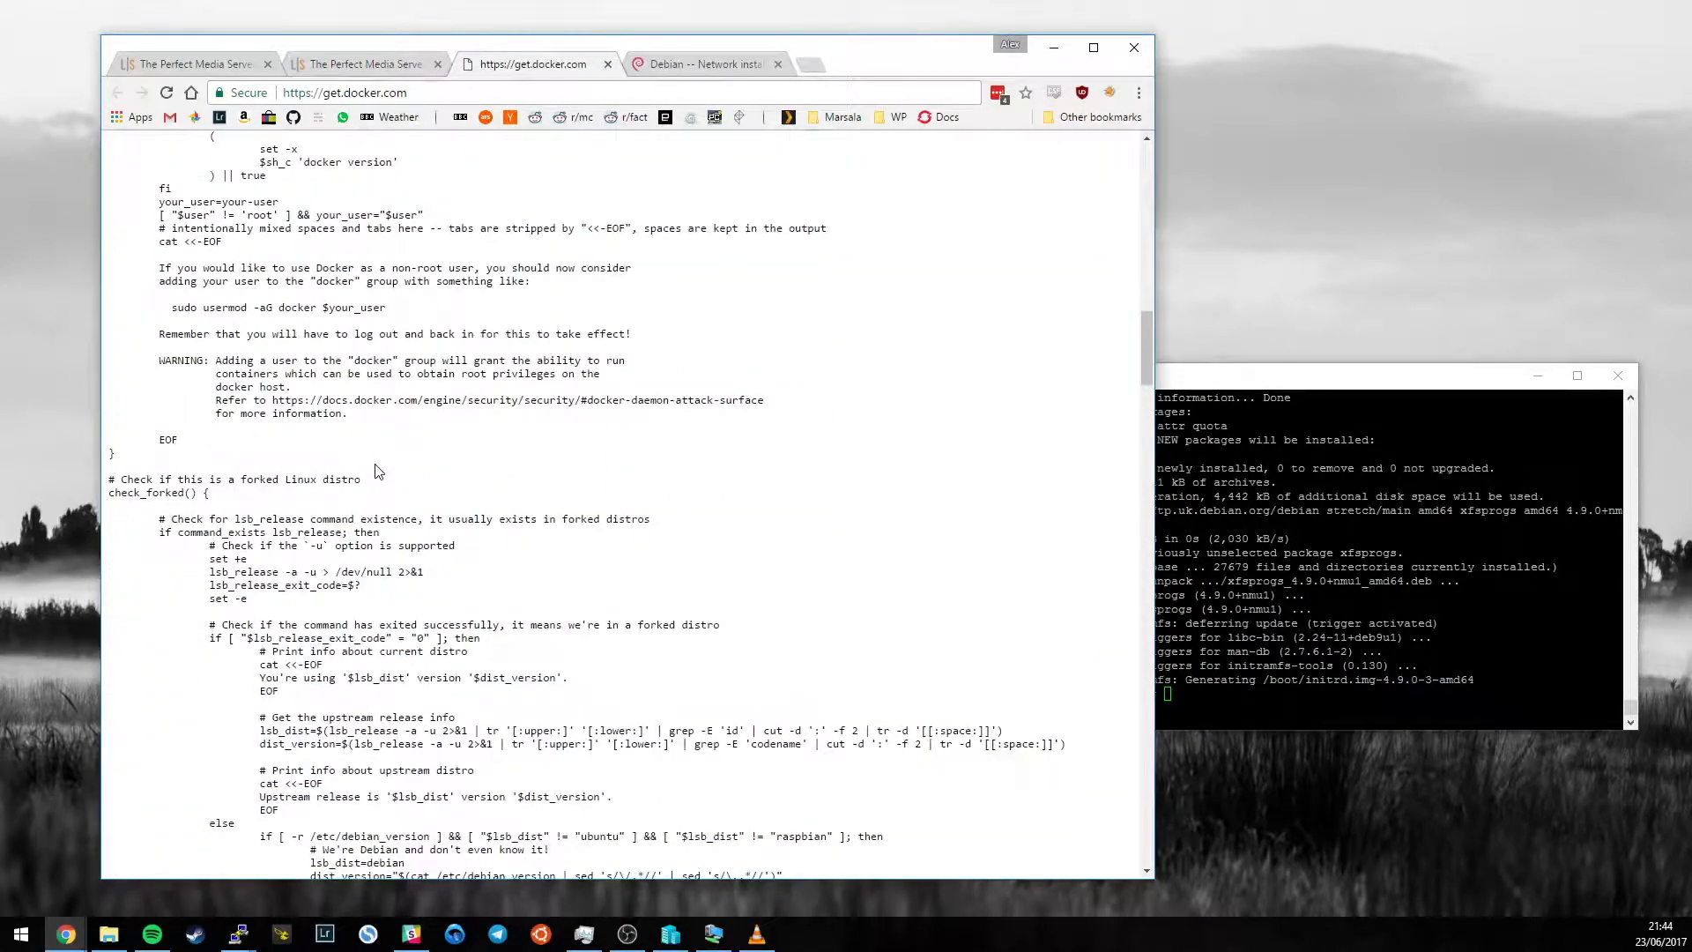
pyautogui.scroll(-3)
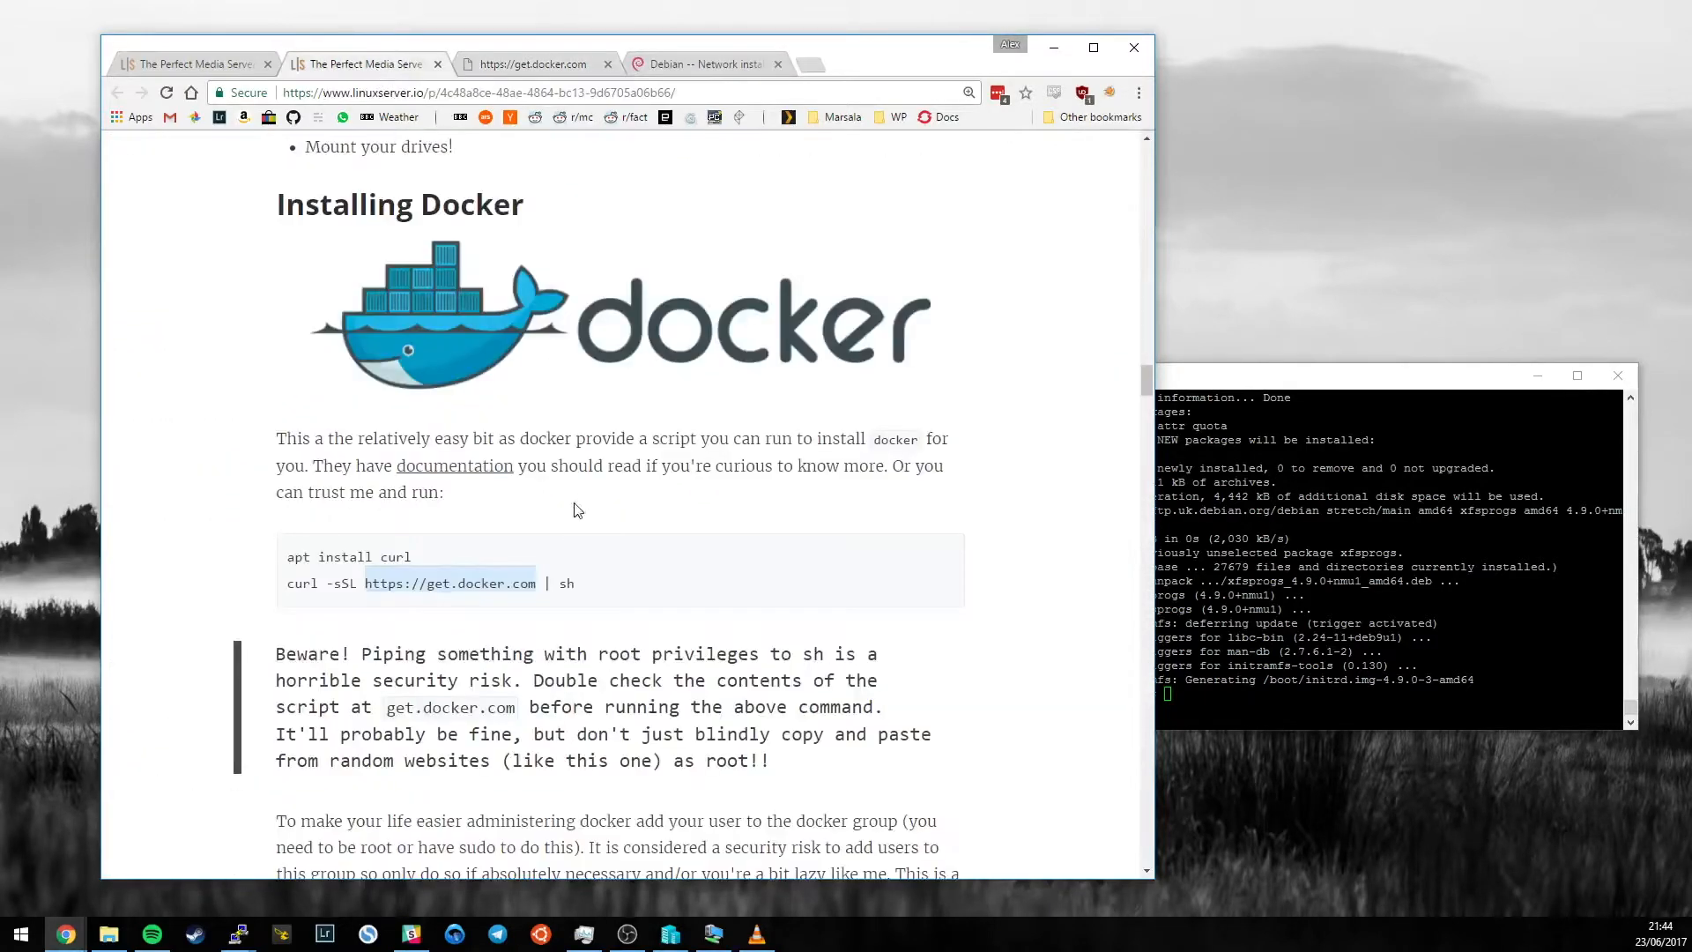
pyautogui.click(545, 583)
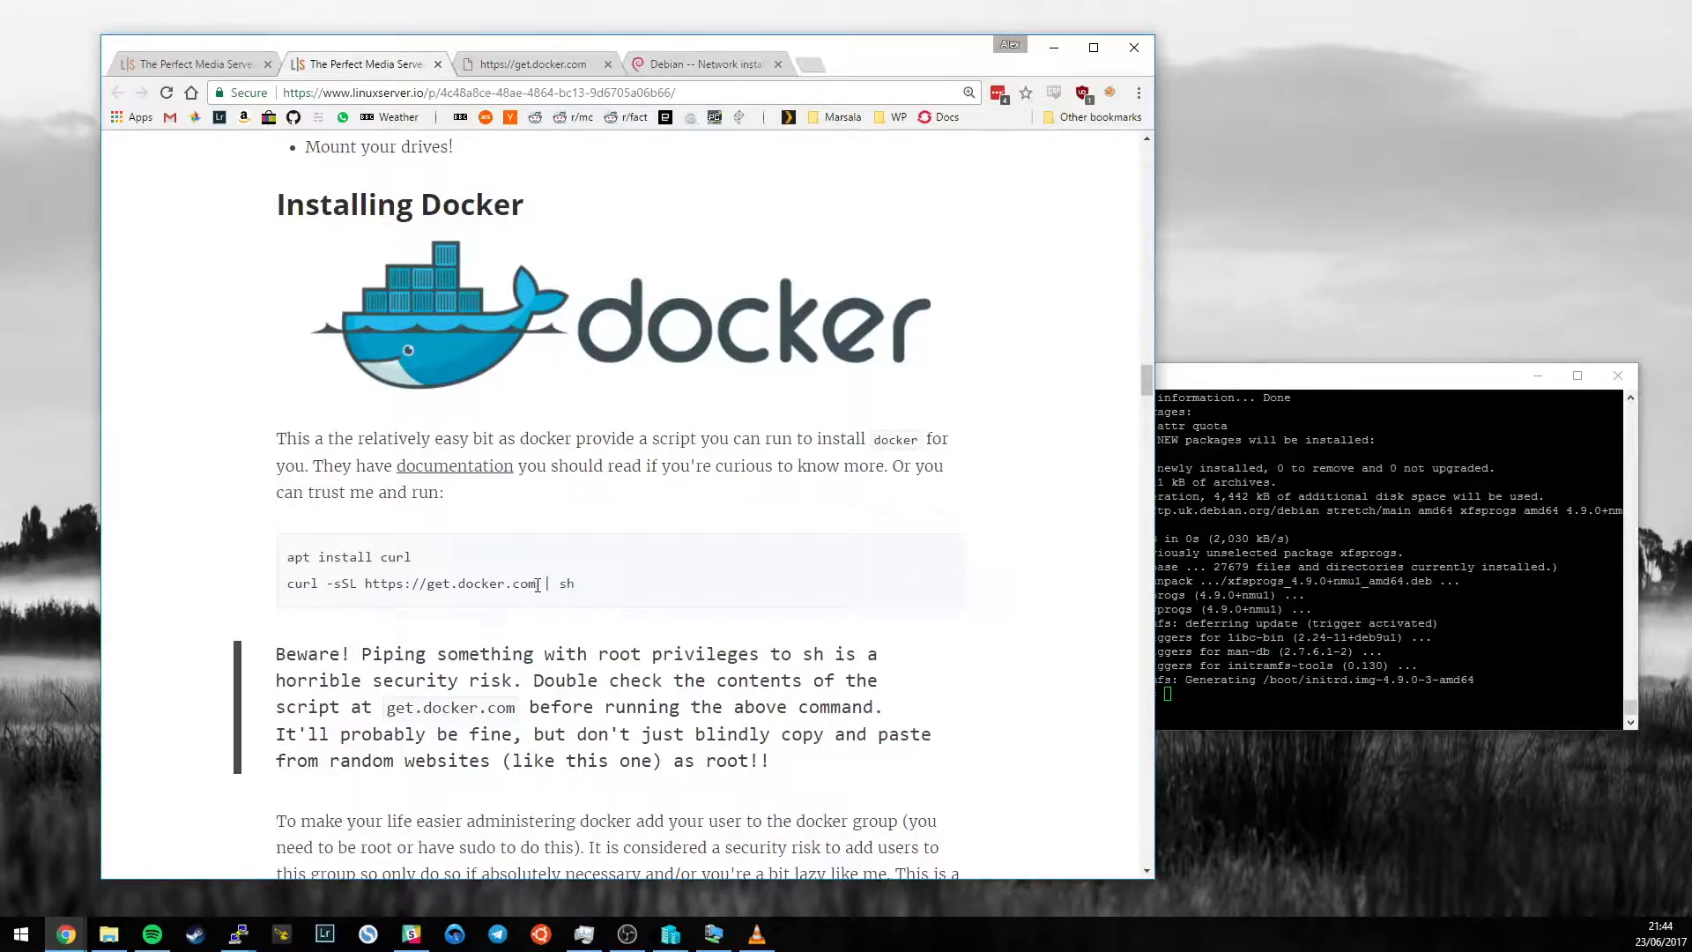
pyautogui.moveTo(288, 583); pyautogui.dragTo(545, 583)
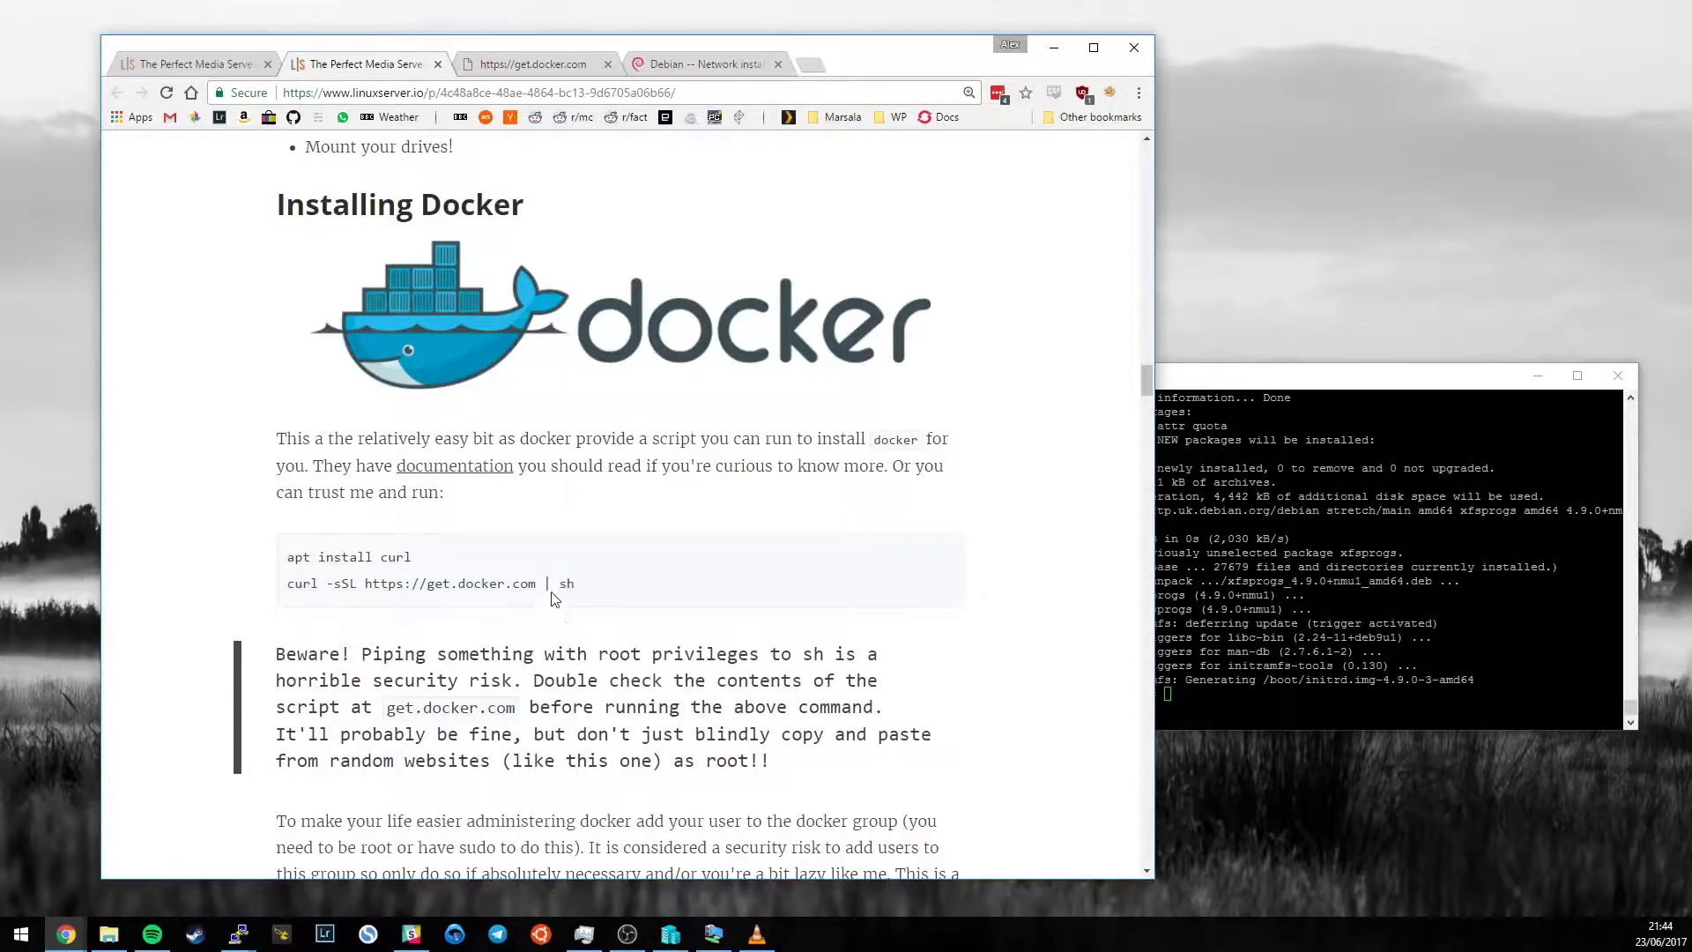
pyautogui.moveTo(582, 591)
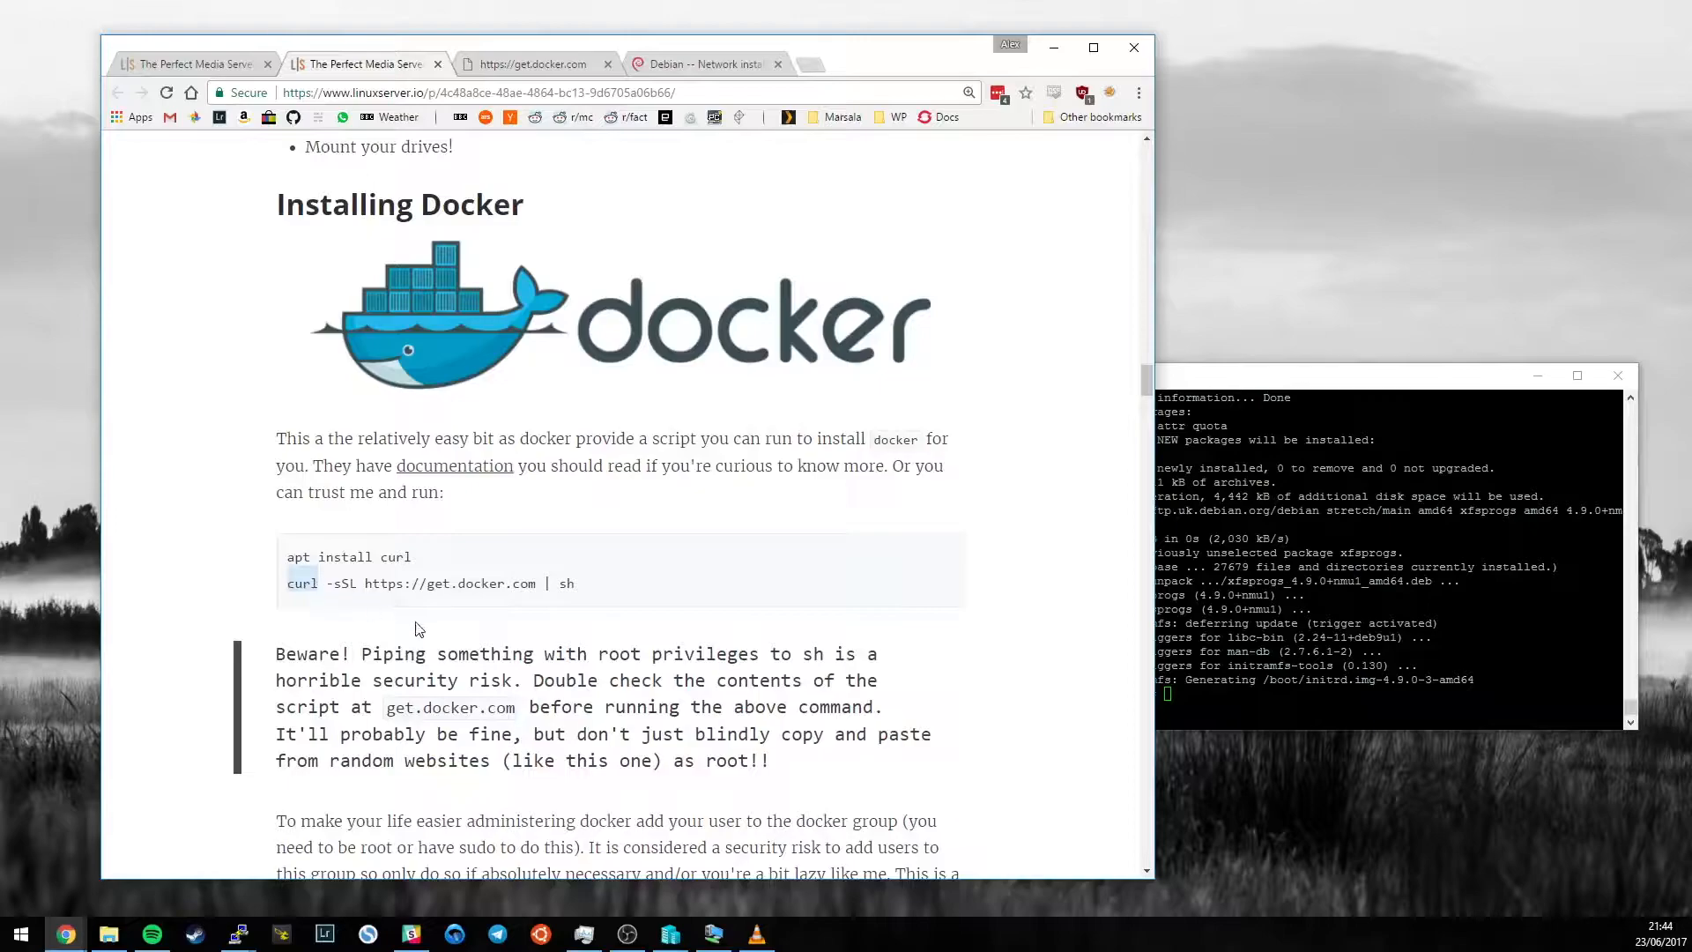
pyautogui.moveTo(427, 600)
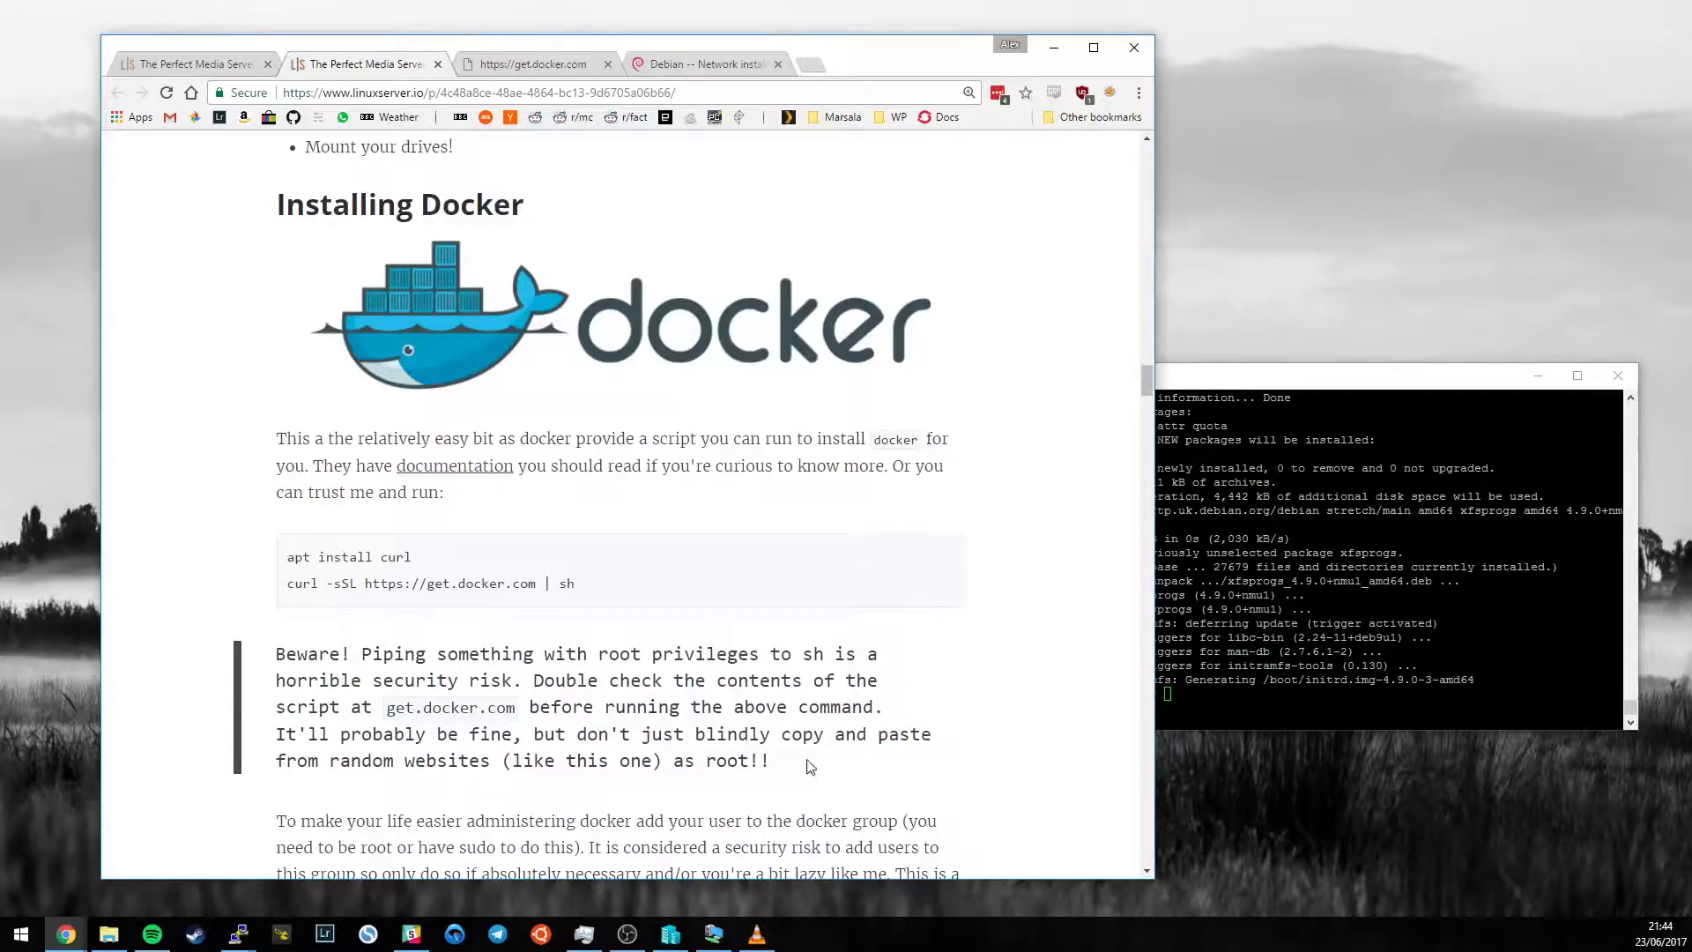
pyautogui.moveTo(268, 631)
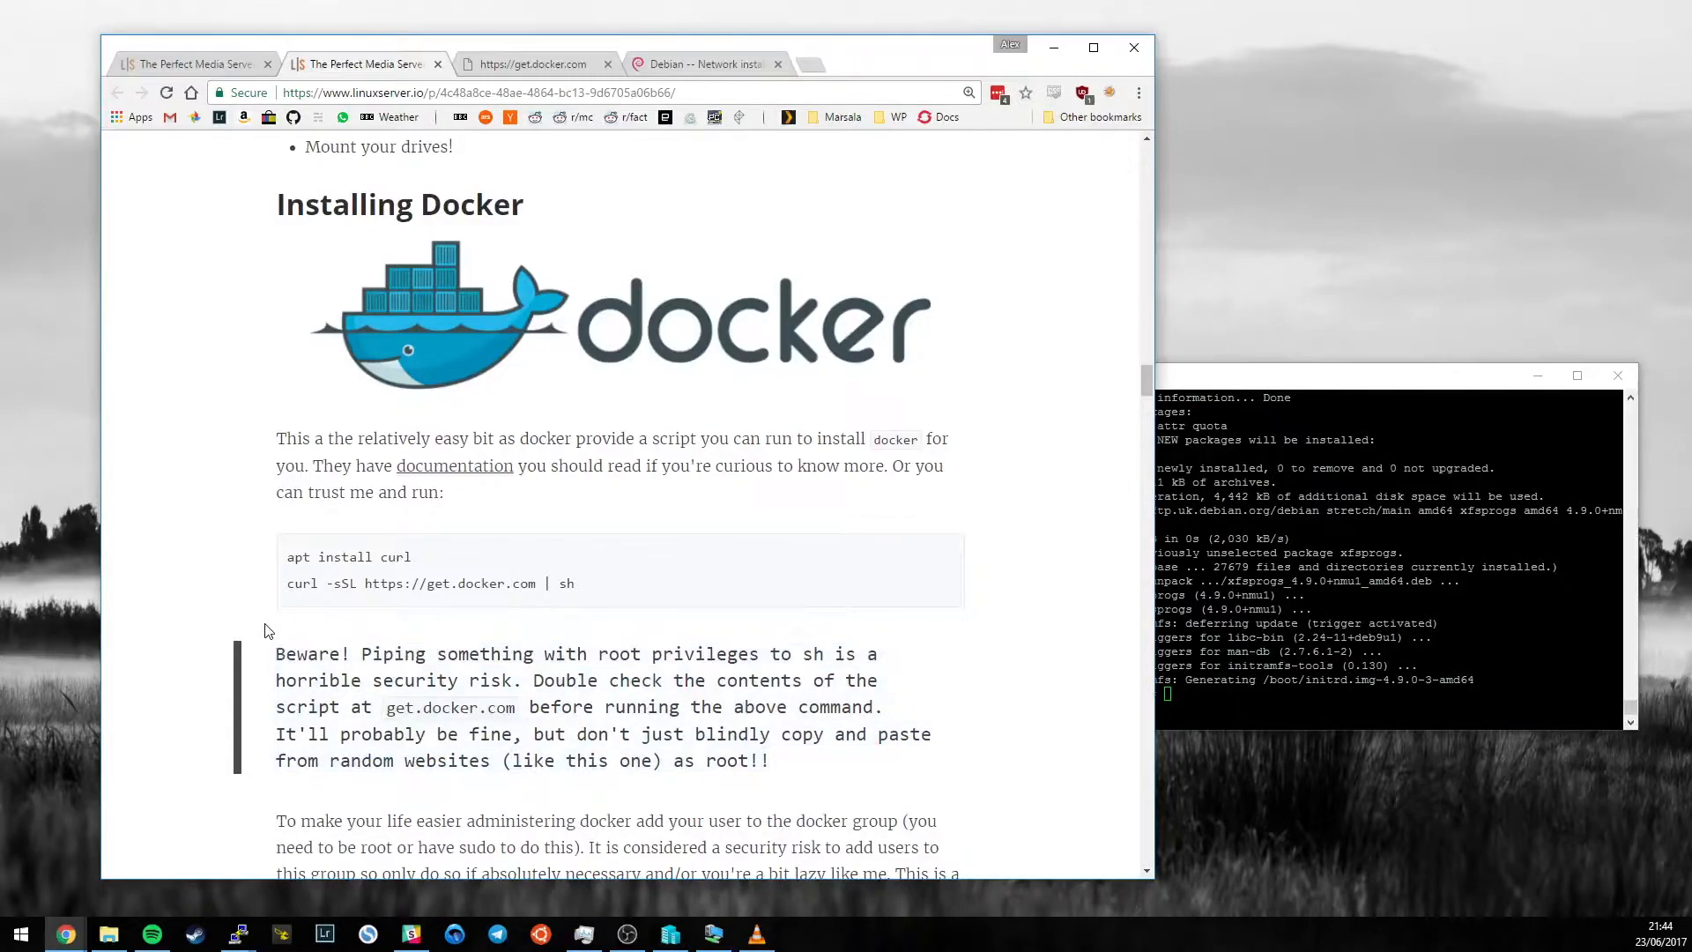
pyautogui.moveTo(273, 626)
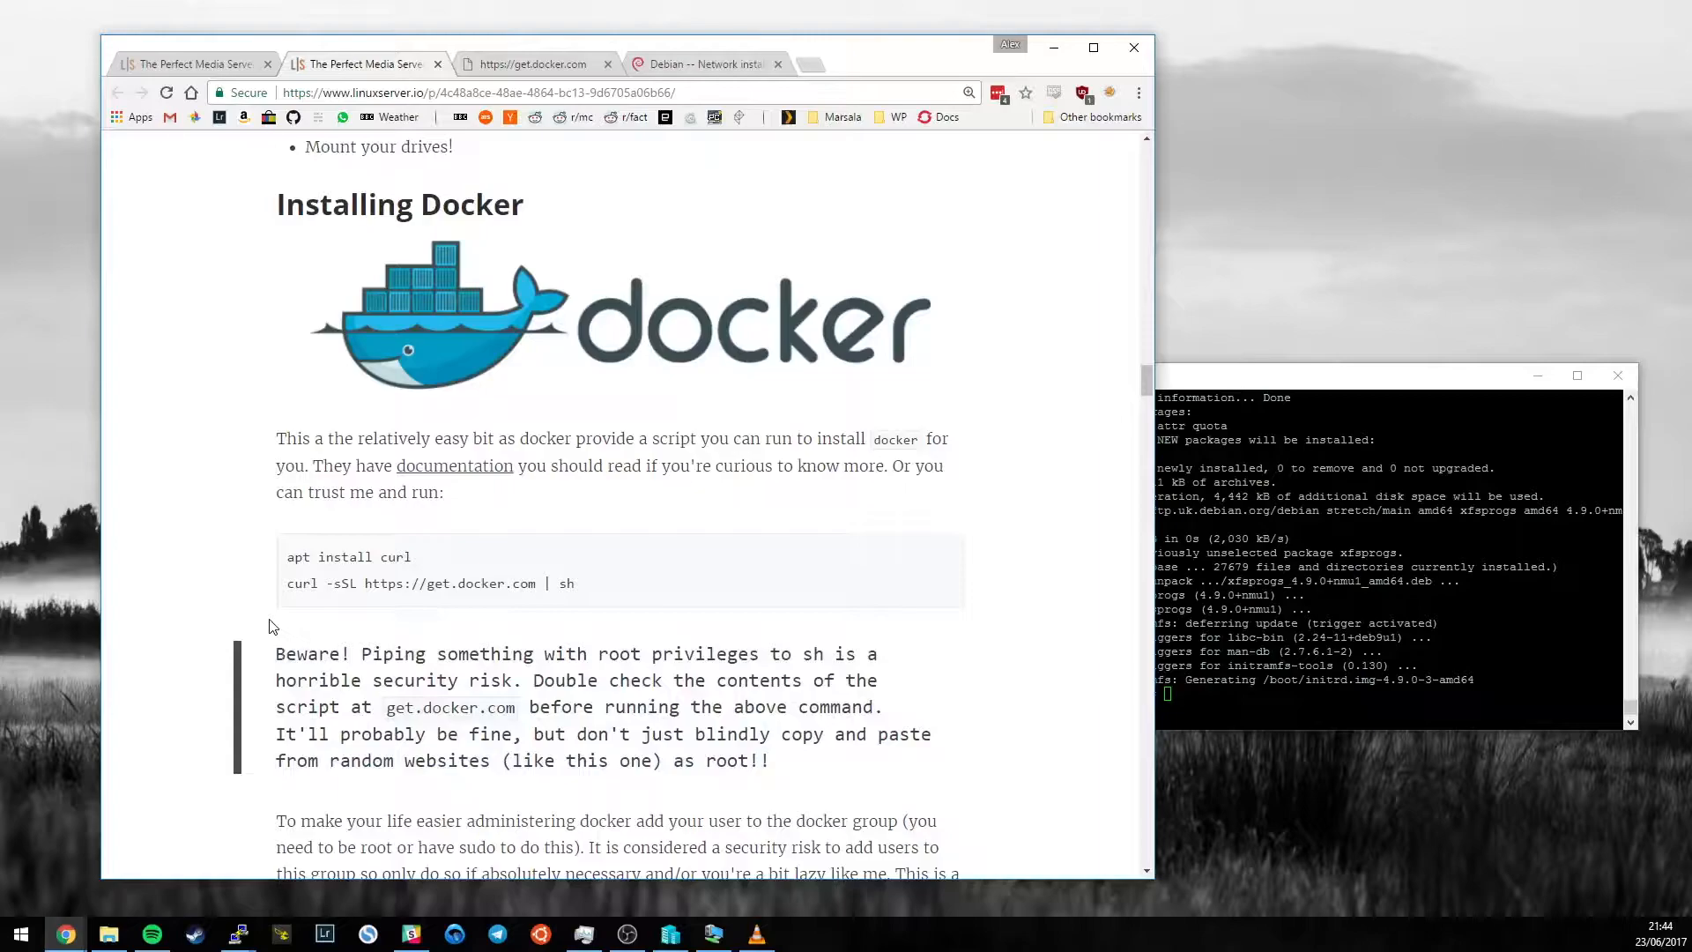
pyautogui.moveTo(450, 611)
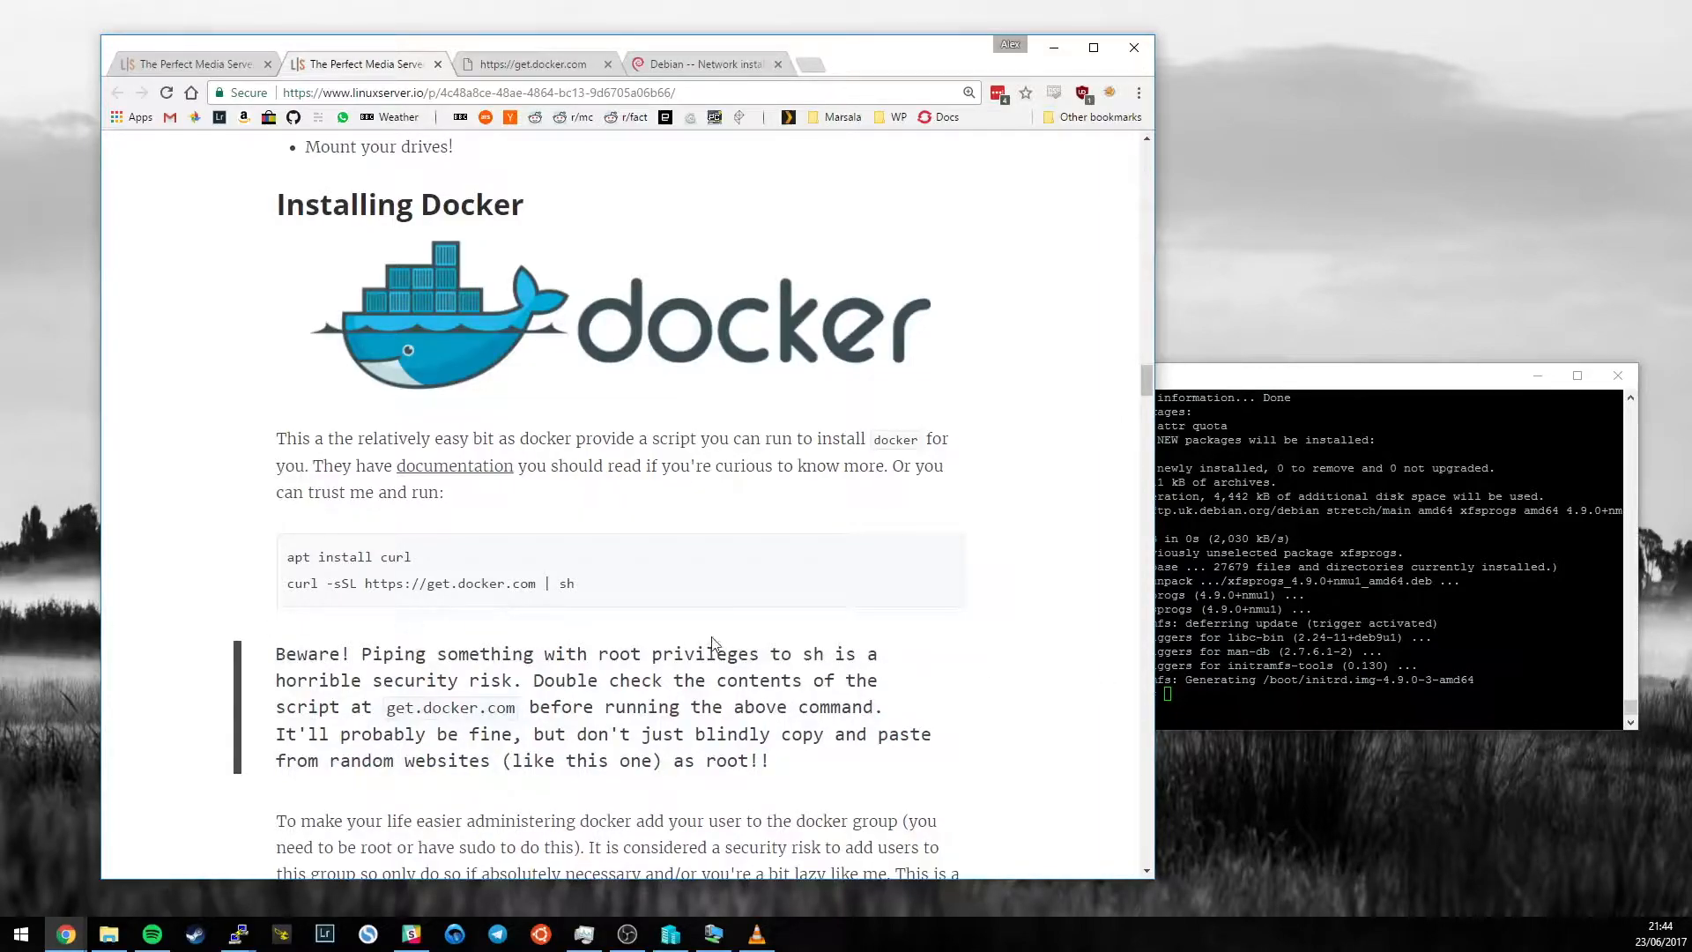
pyautogui.moveTo(577, 593)
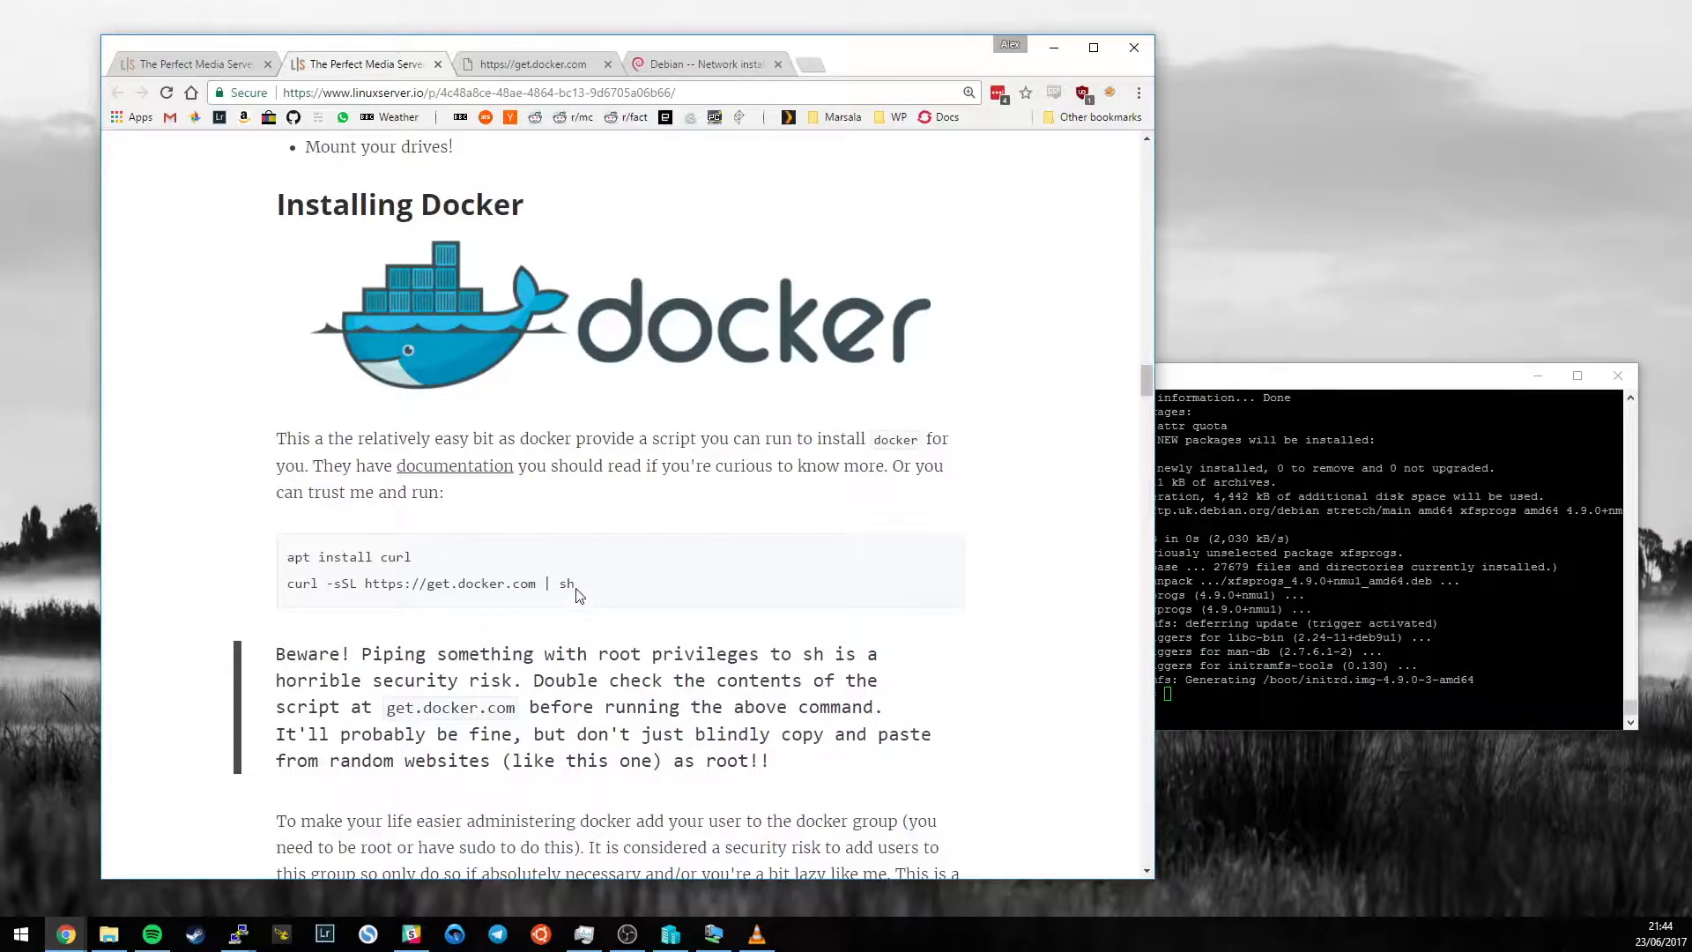
# Scroll through the rest of the get.docker.com install script.
pyautogui.doubleClick(450, 582)
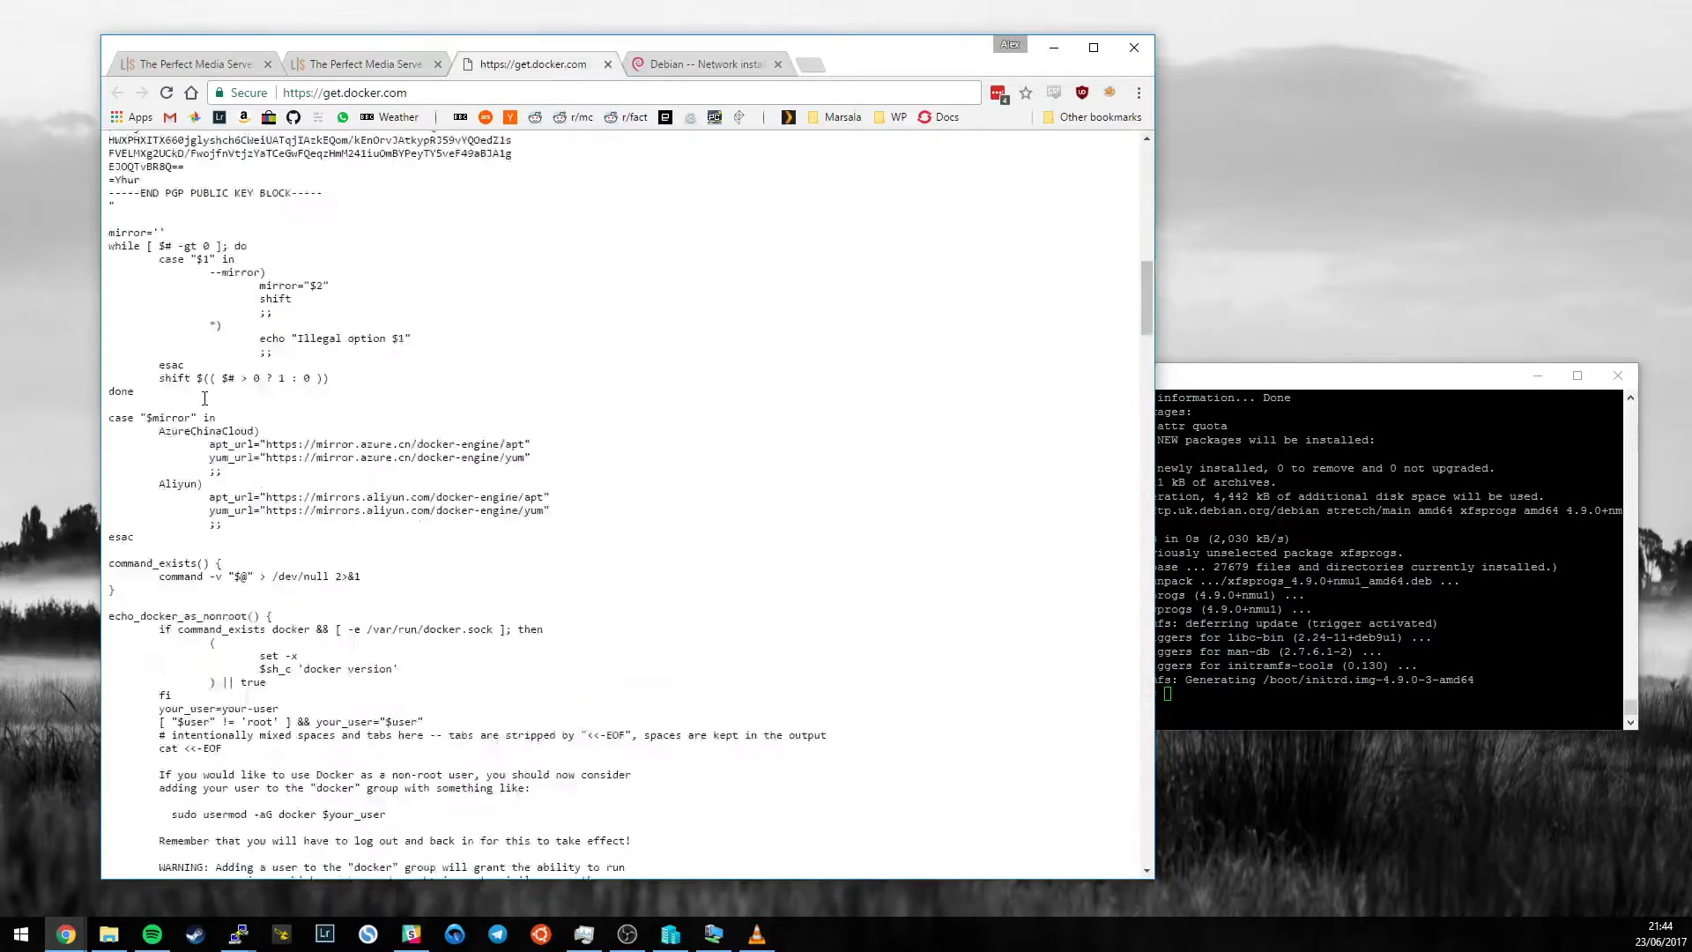
pyautogui.scroll(3)
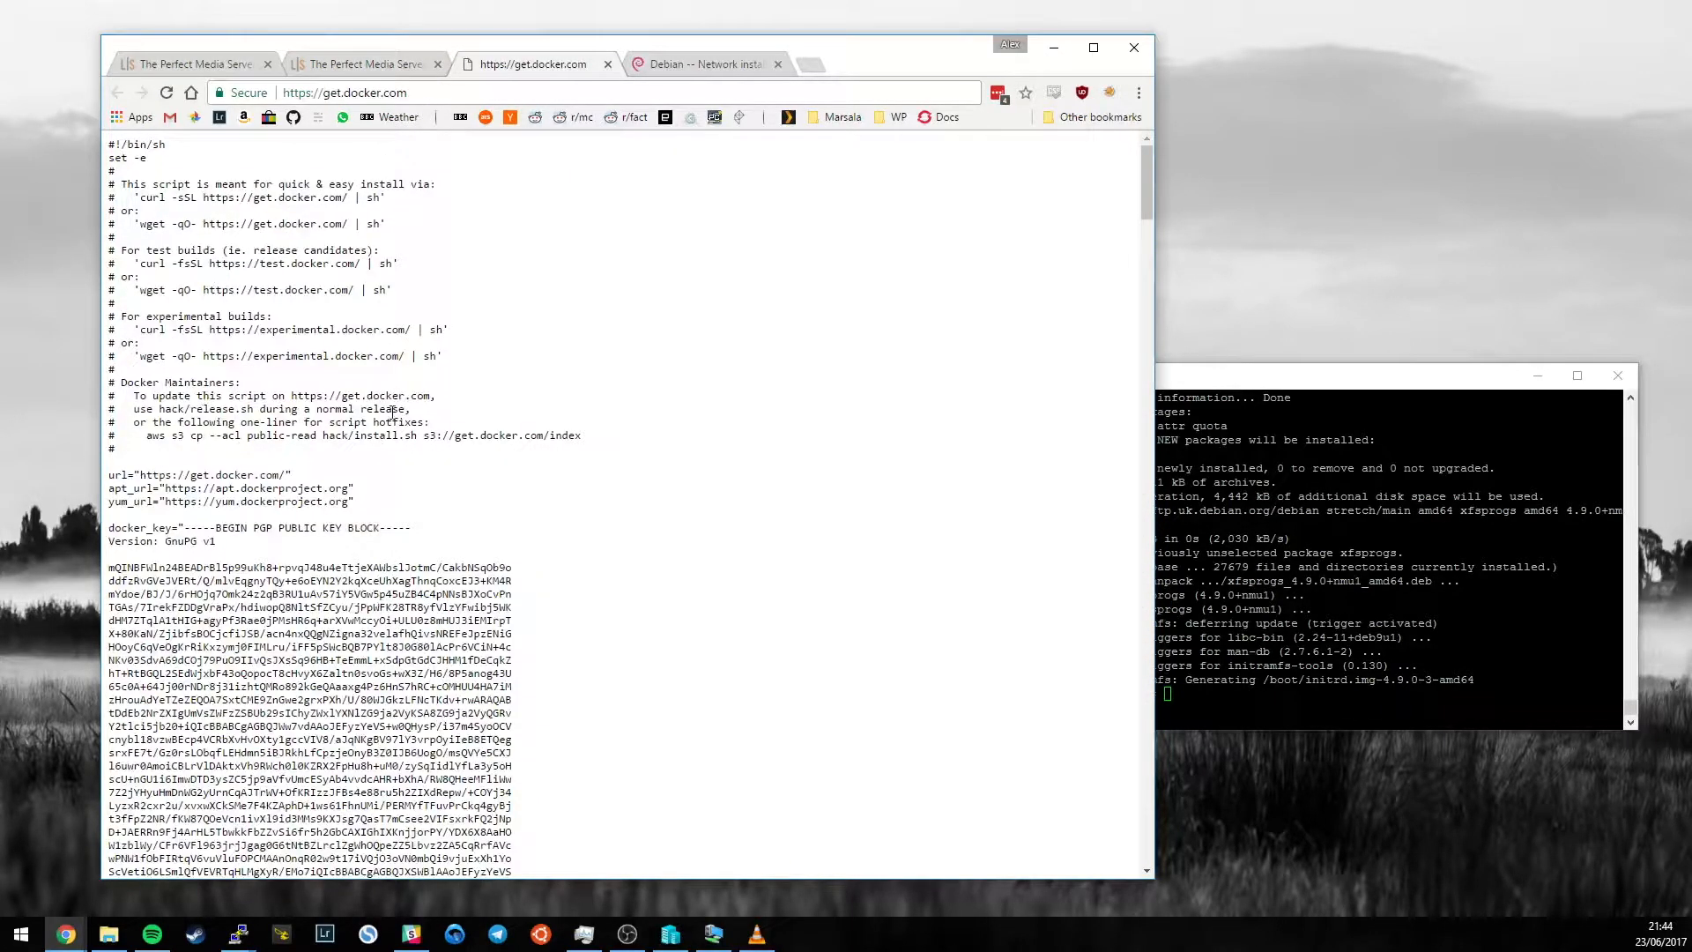
pyautogui.scroll(-3)
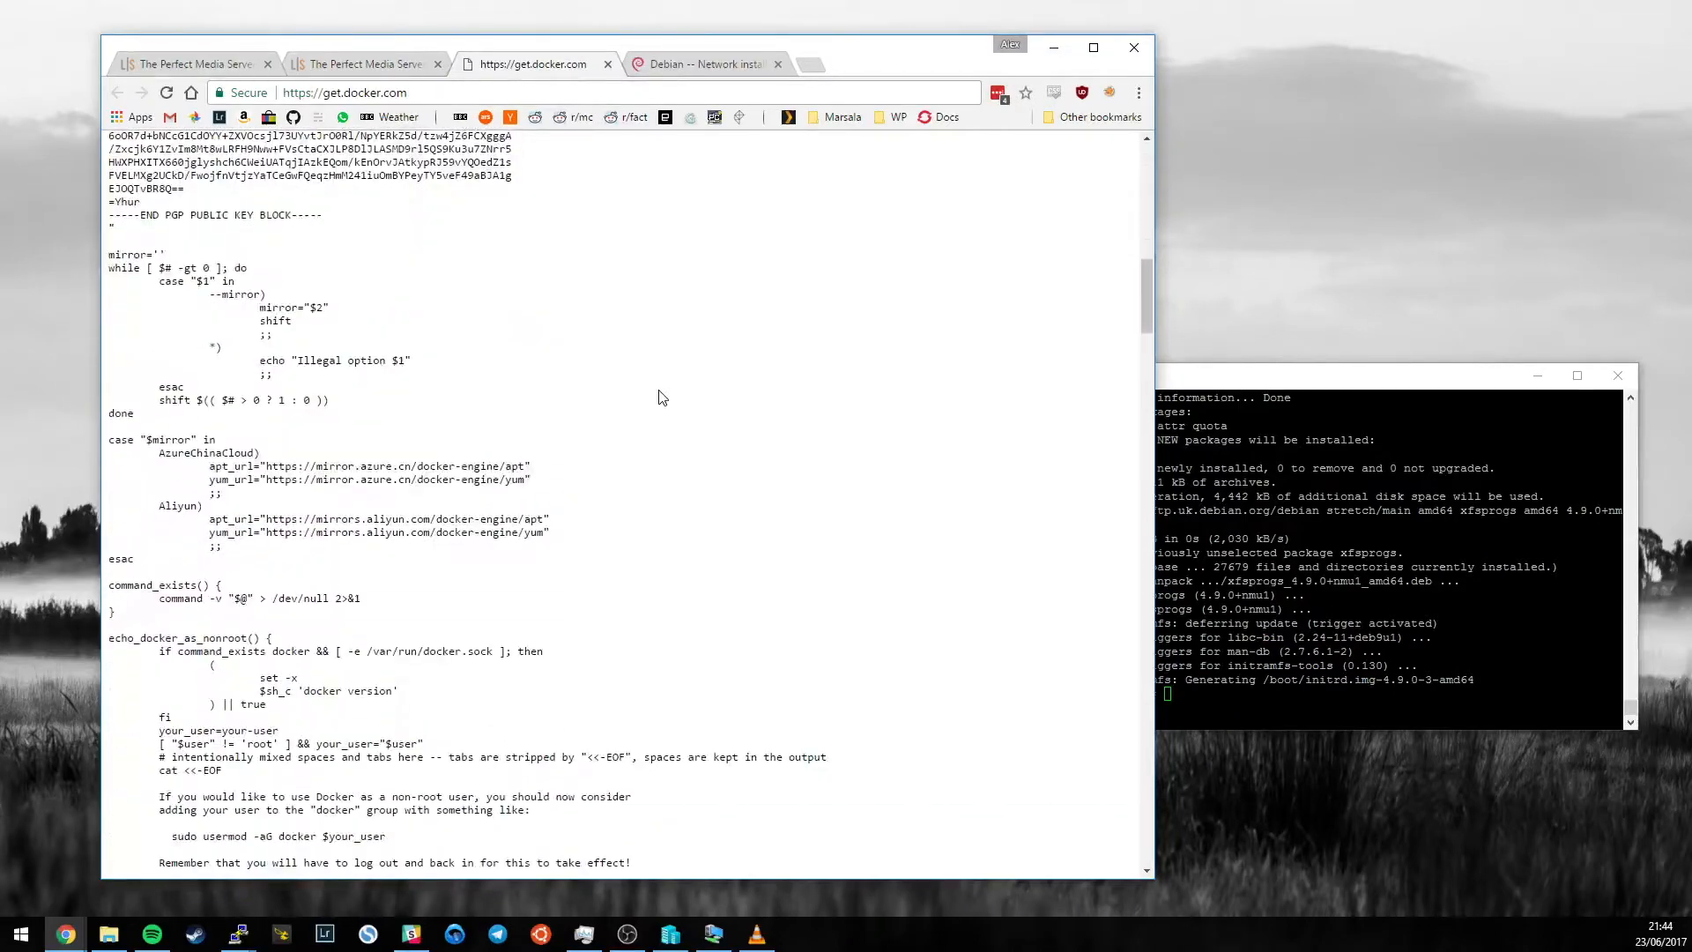
pyautogui.scroll(-3)
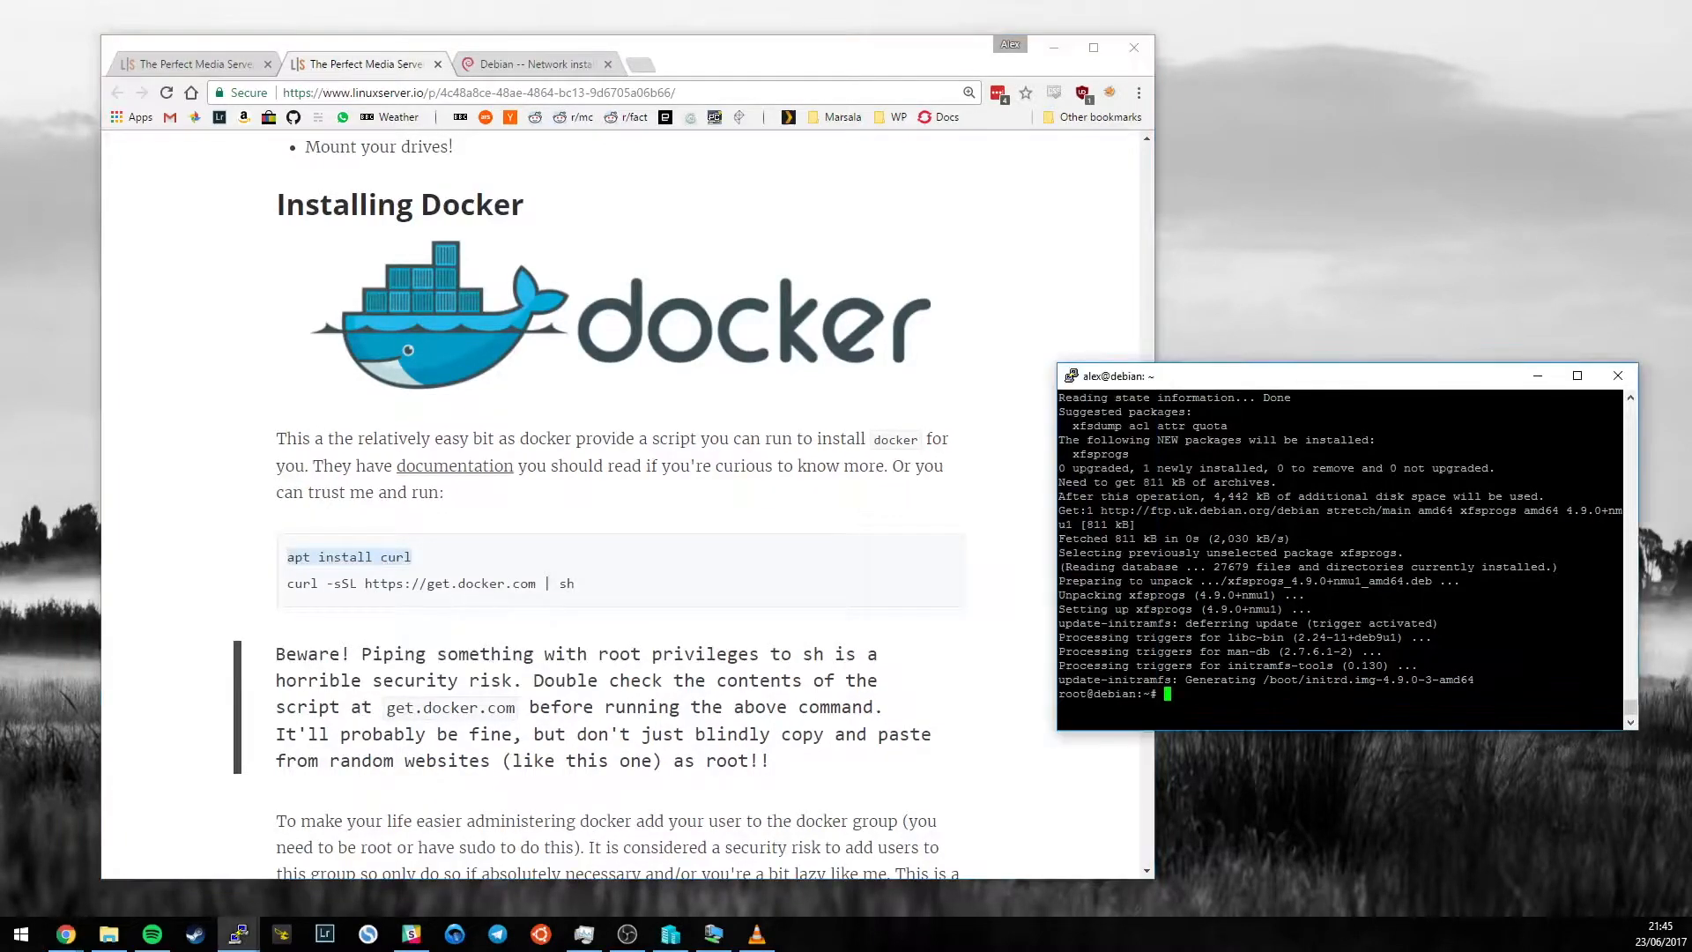
# Install curl on the Debian server with apt install curl.
pyautogui.write('apt install curl')
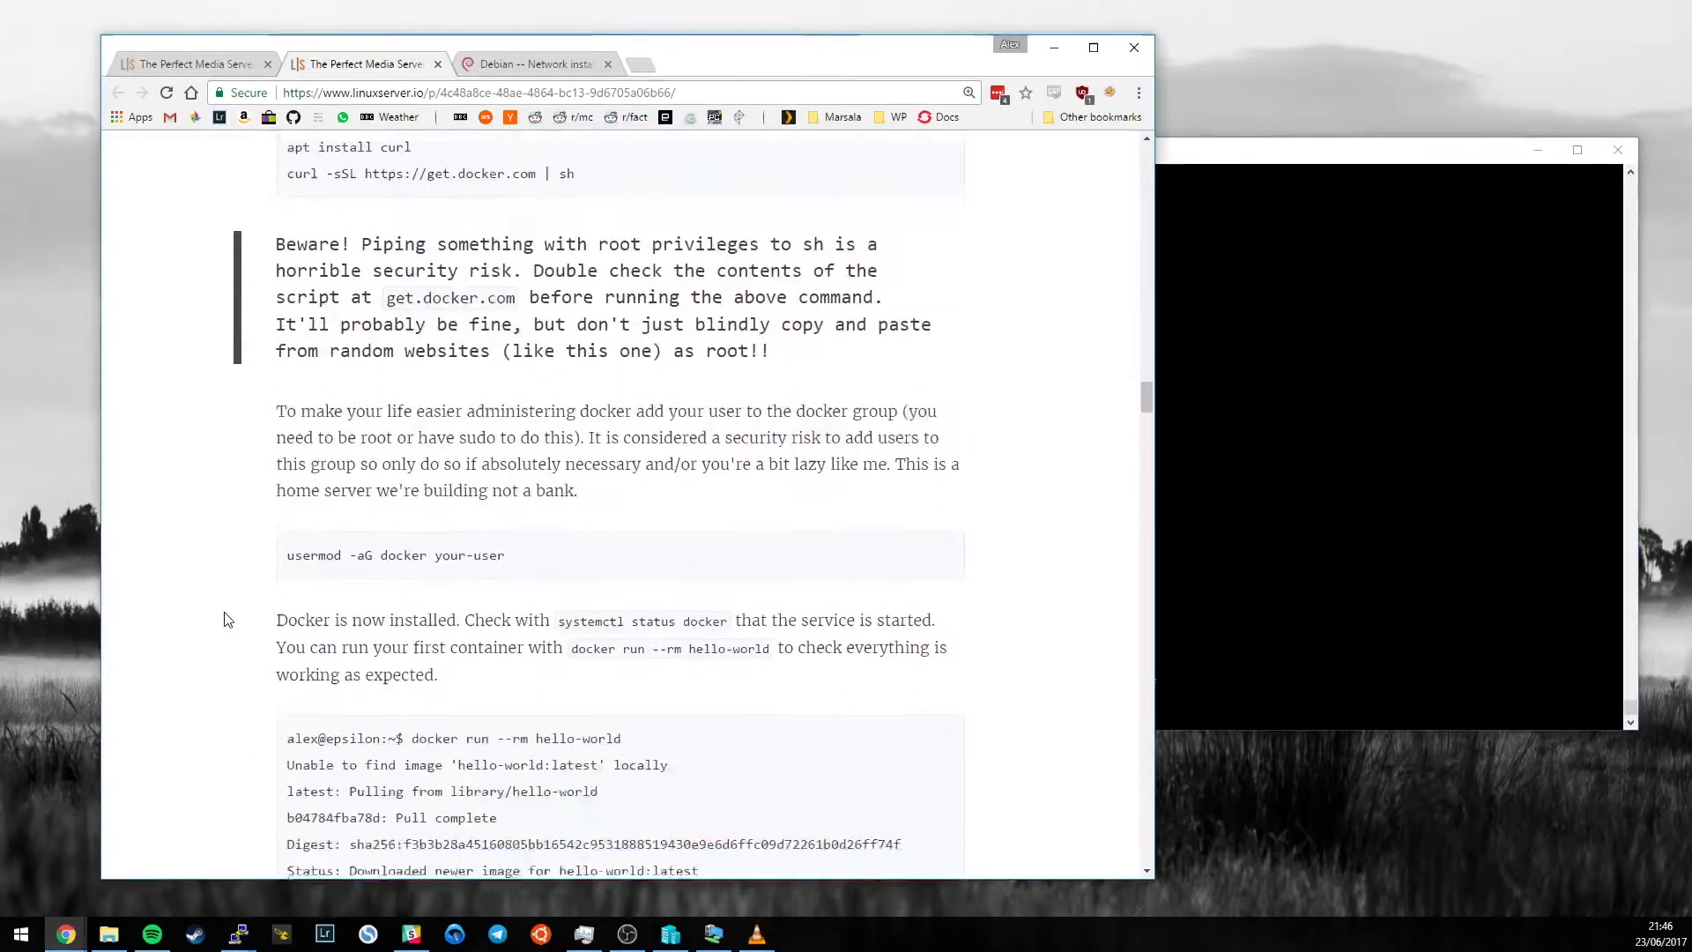
# Copy the suggested usermod line and run usermod -aG docker alex.
pyautogui.scroll(-3)
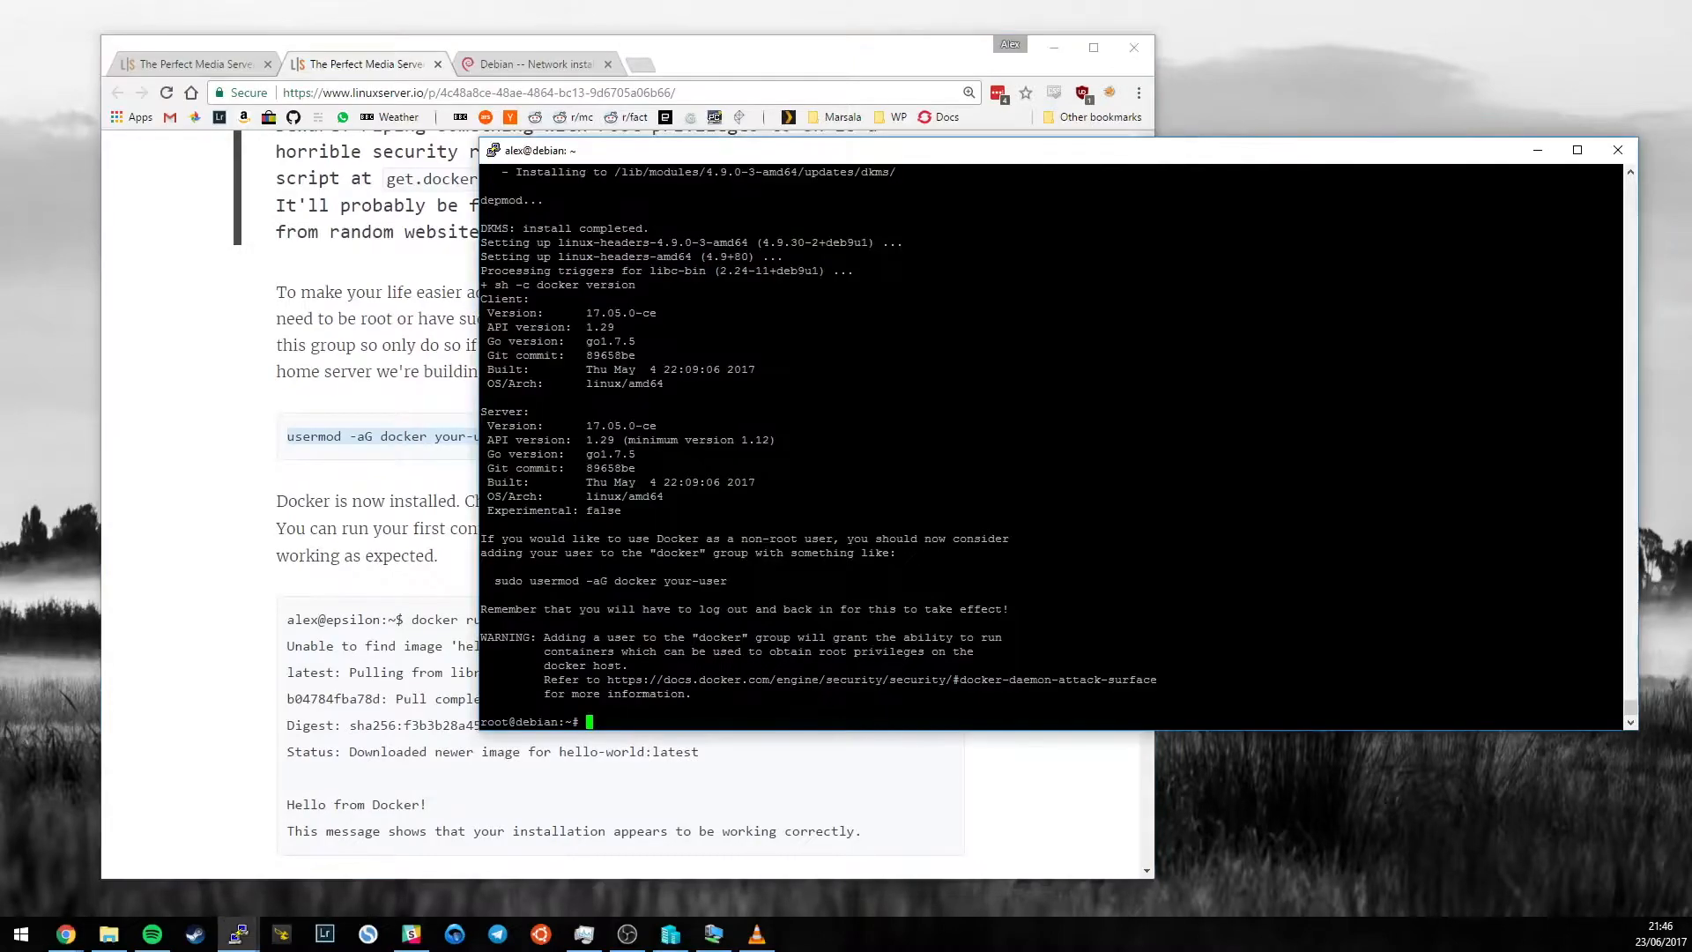
pyautogui.moveTo(494, 580); pyautogui.dragTo(727, 580)
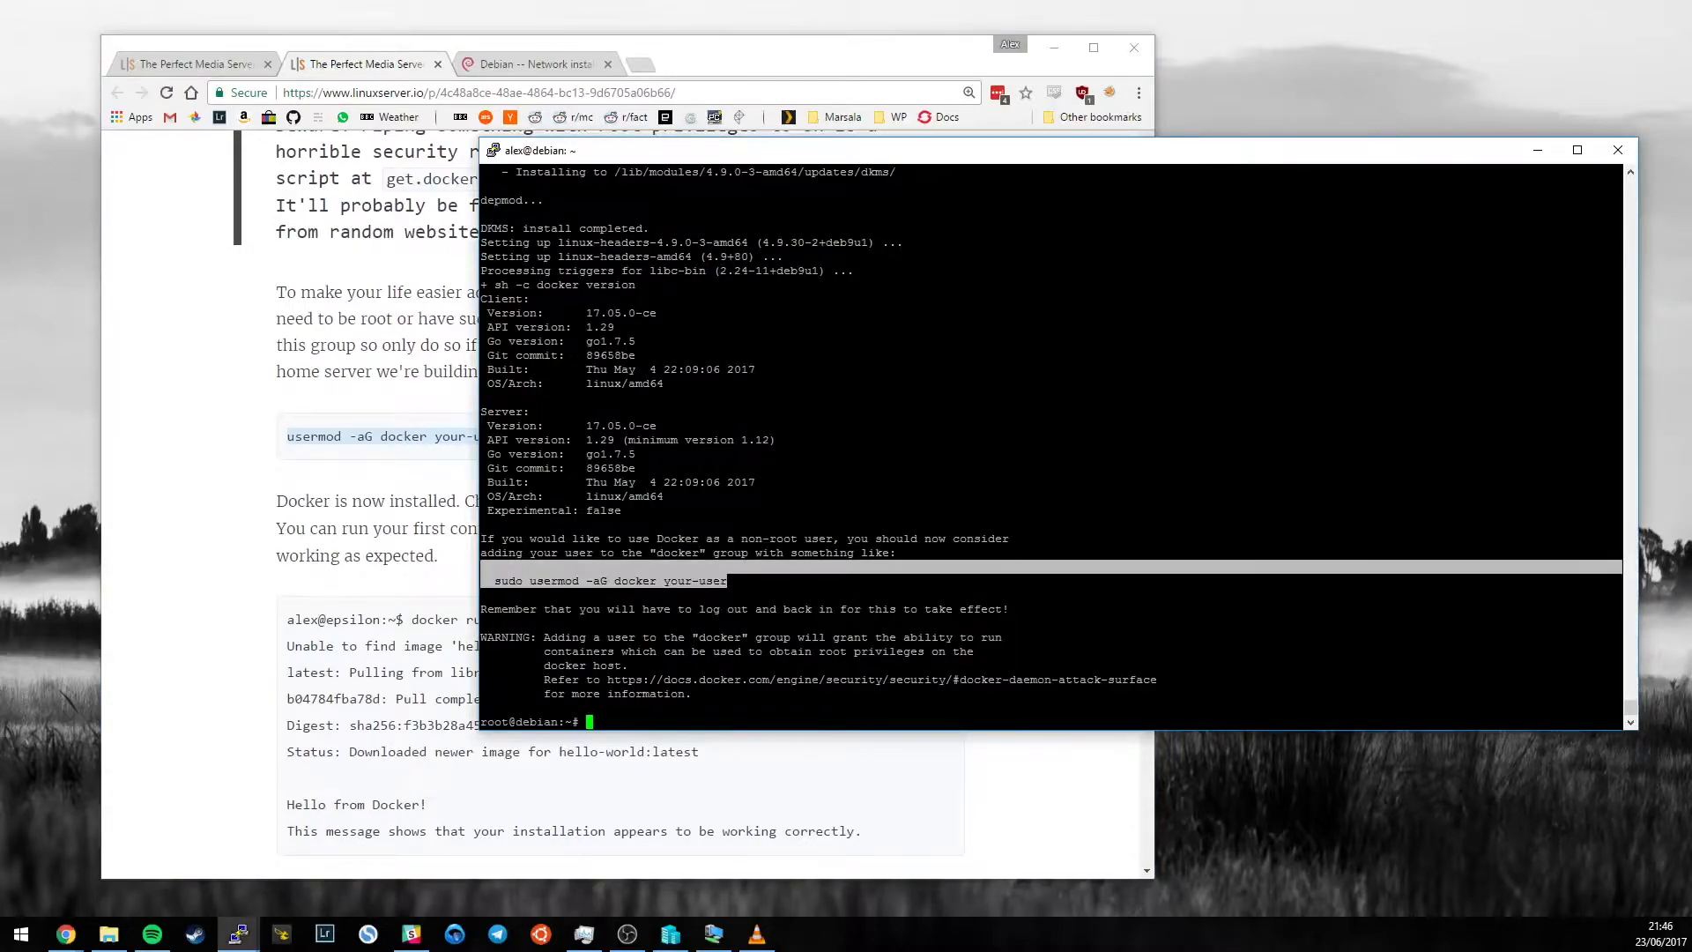
pyautogui.write('usermod')
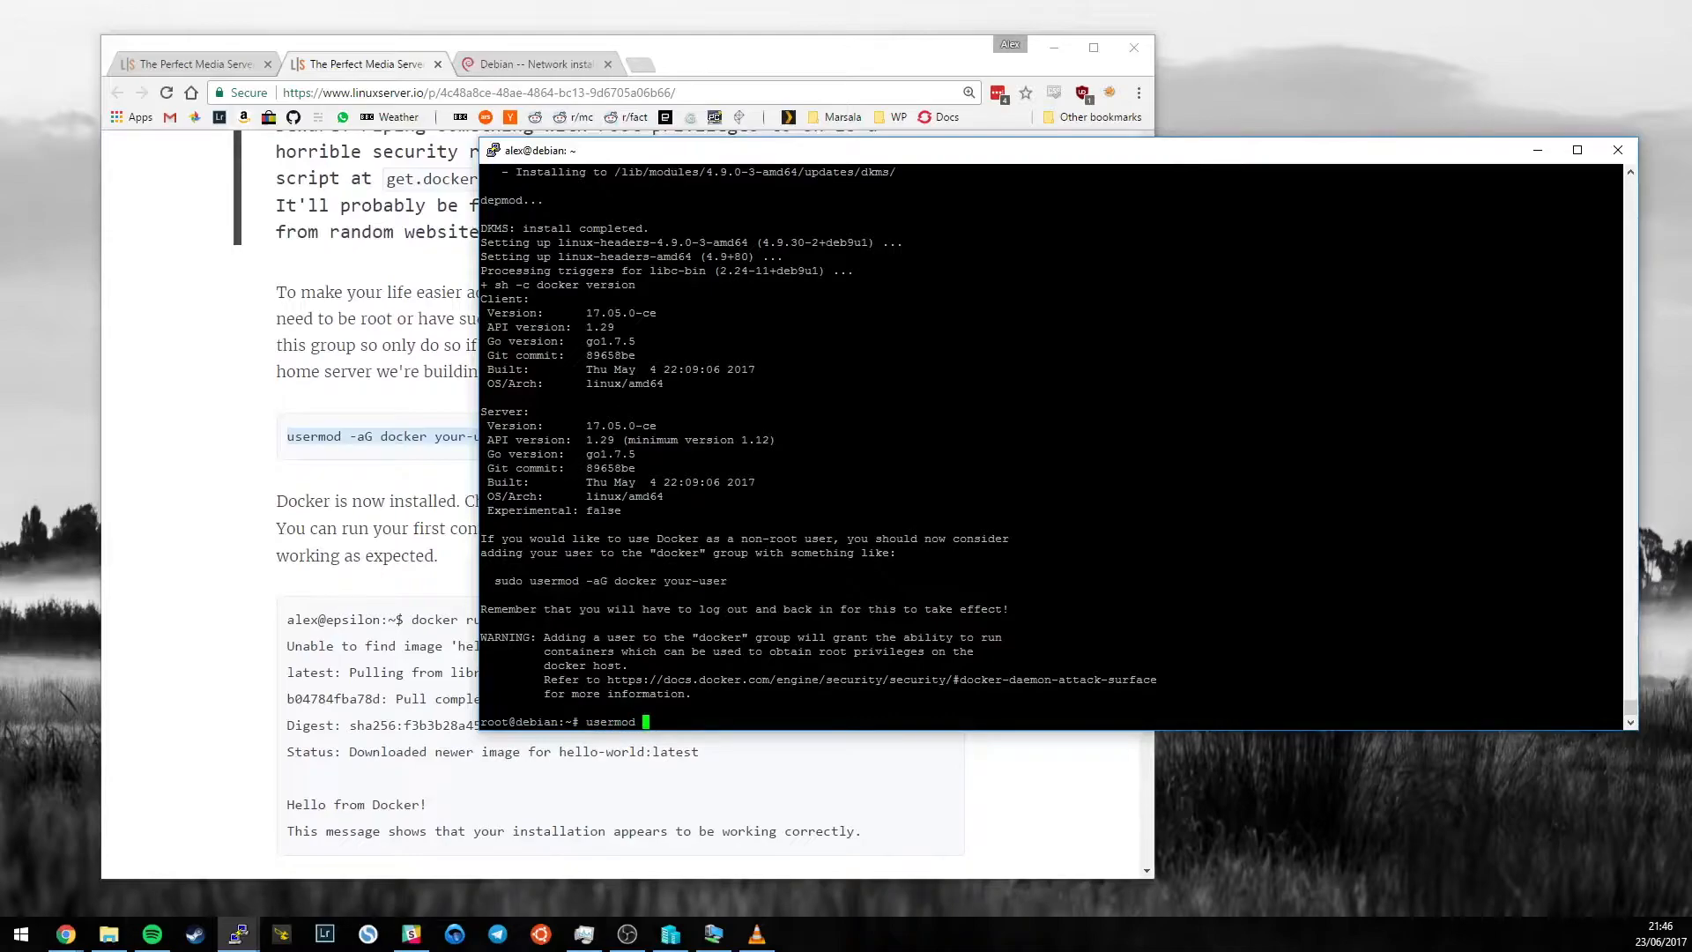
pyautogui.write('-aG docker')
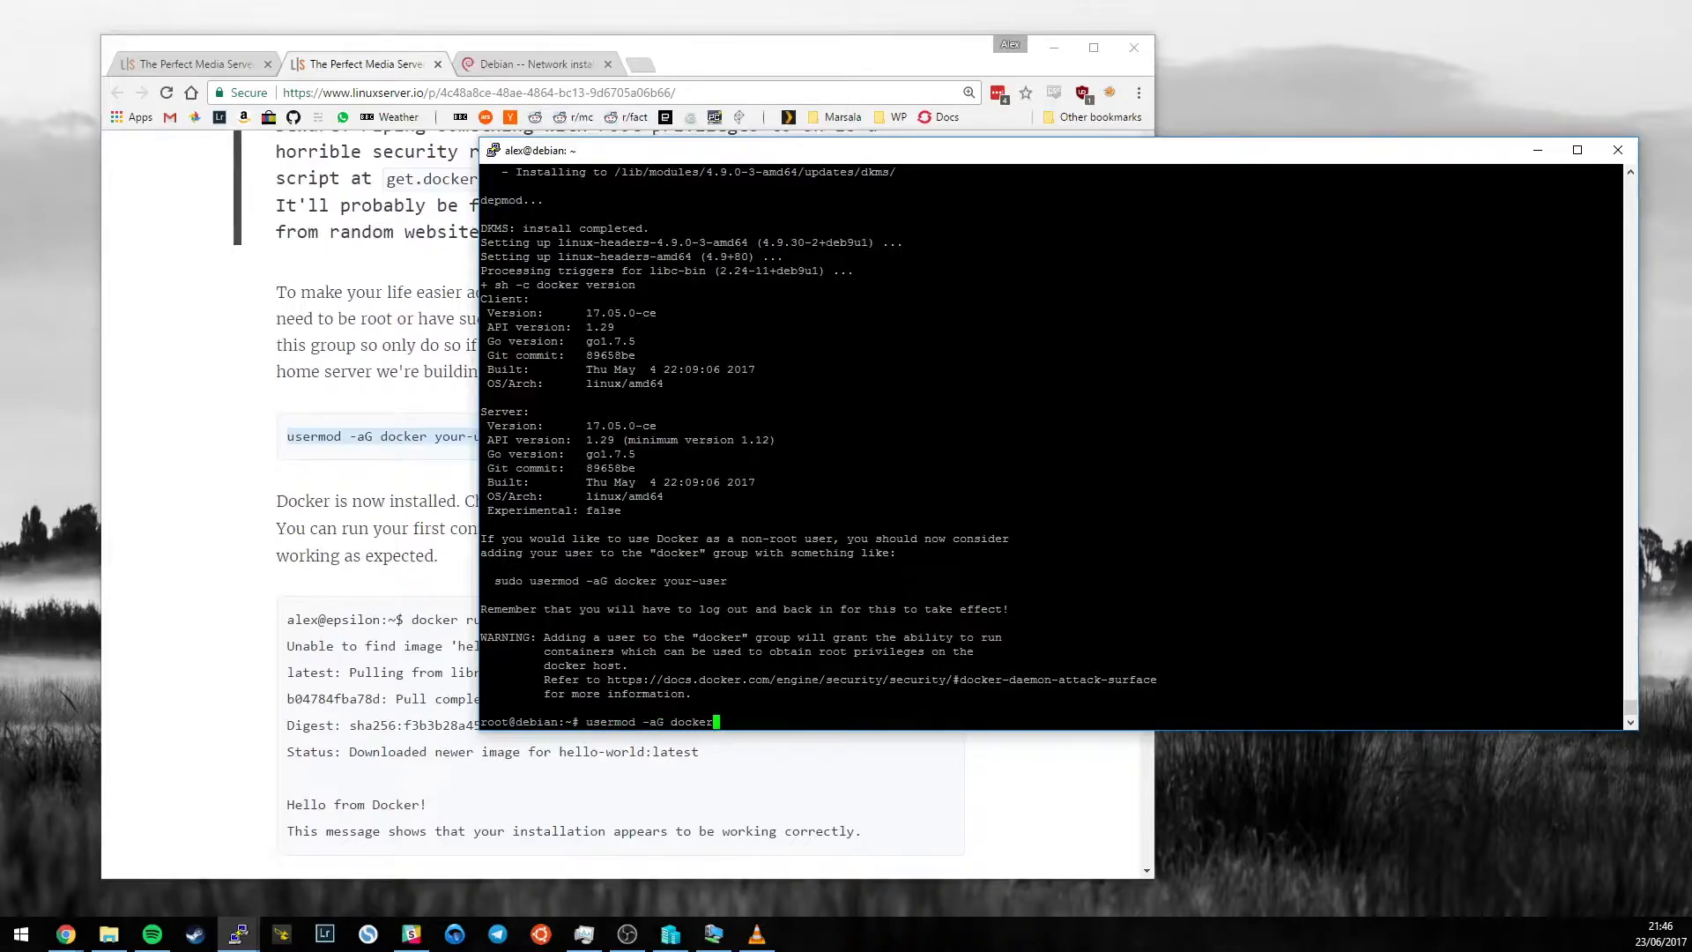
pyautogui.write('alex')
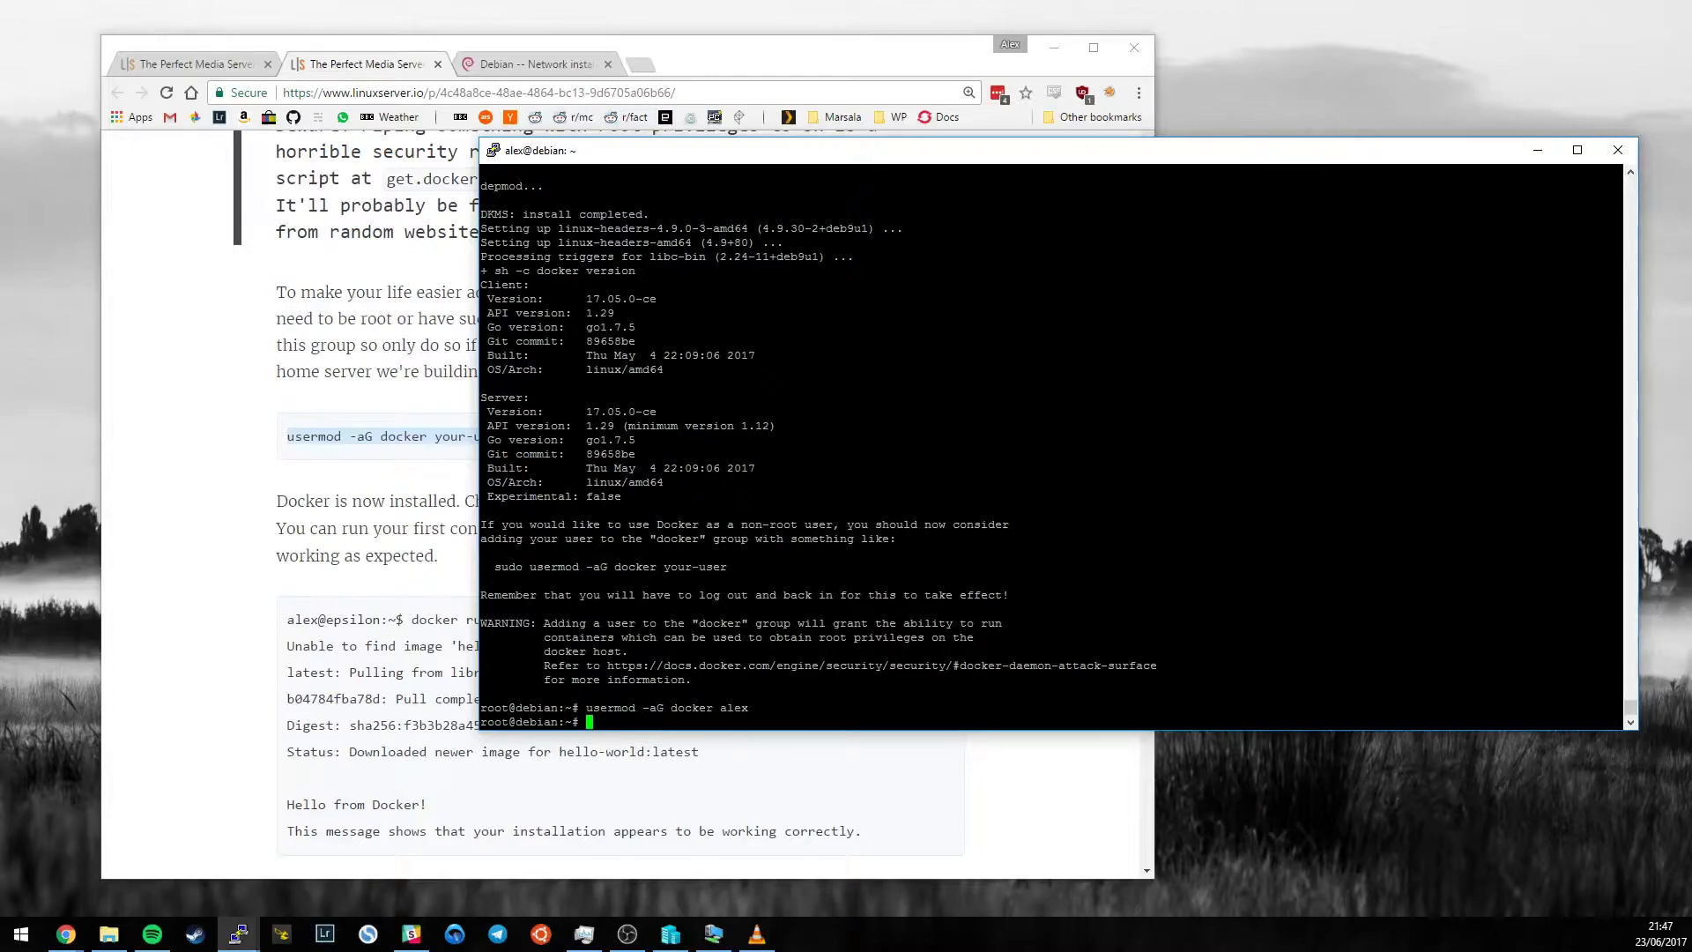
pyautogui.doubleClick(733, 706)
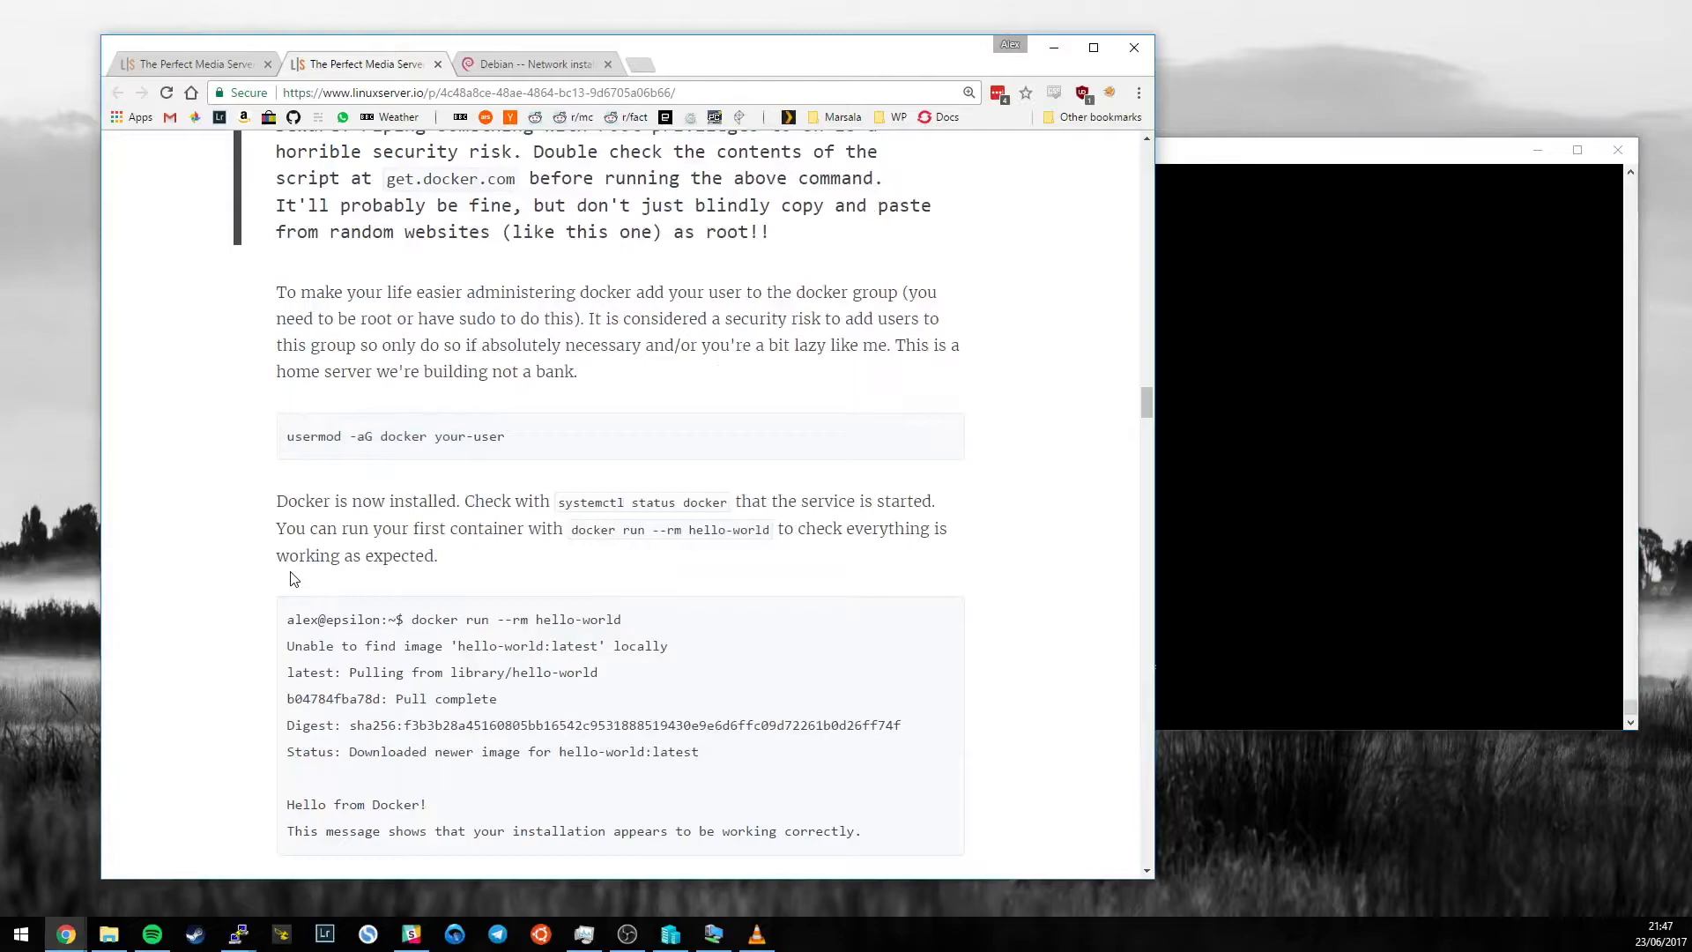
pyautogui.moveTo(602, 376)
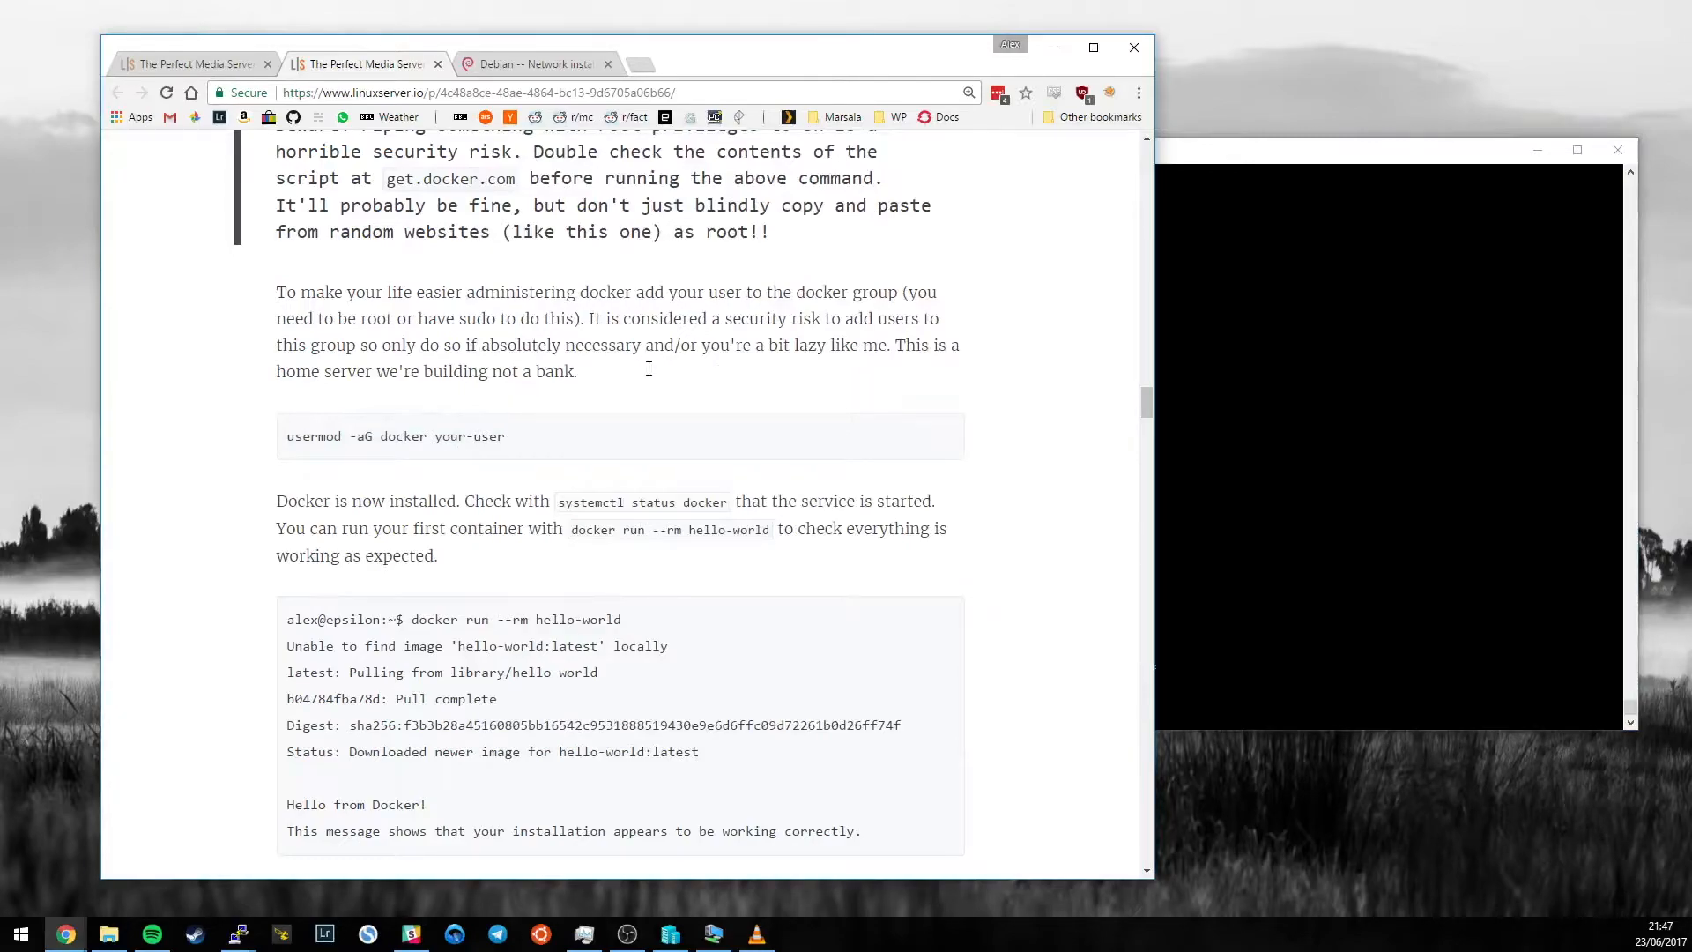
pyautogui.moveTo(249, 380)
pyautogui.write('usermod -aG docker alex')
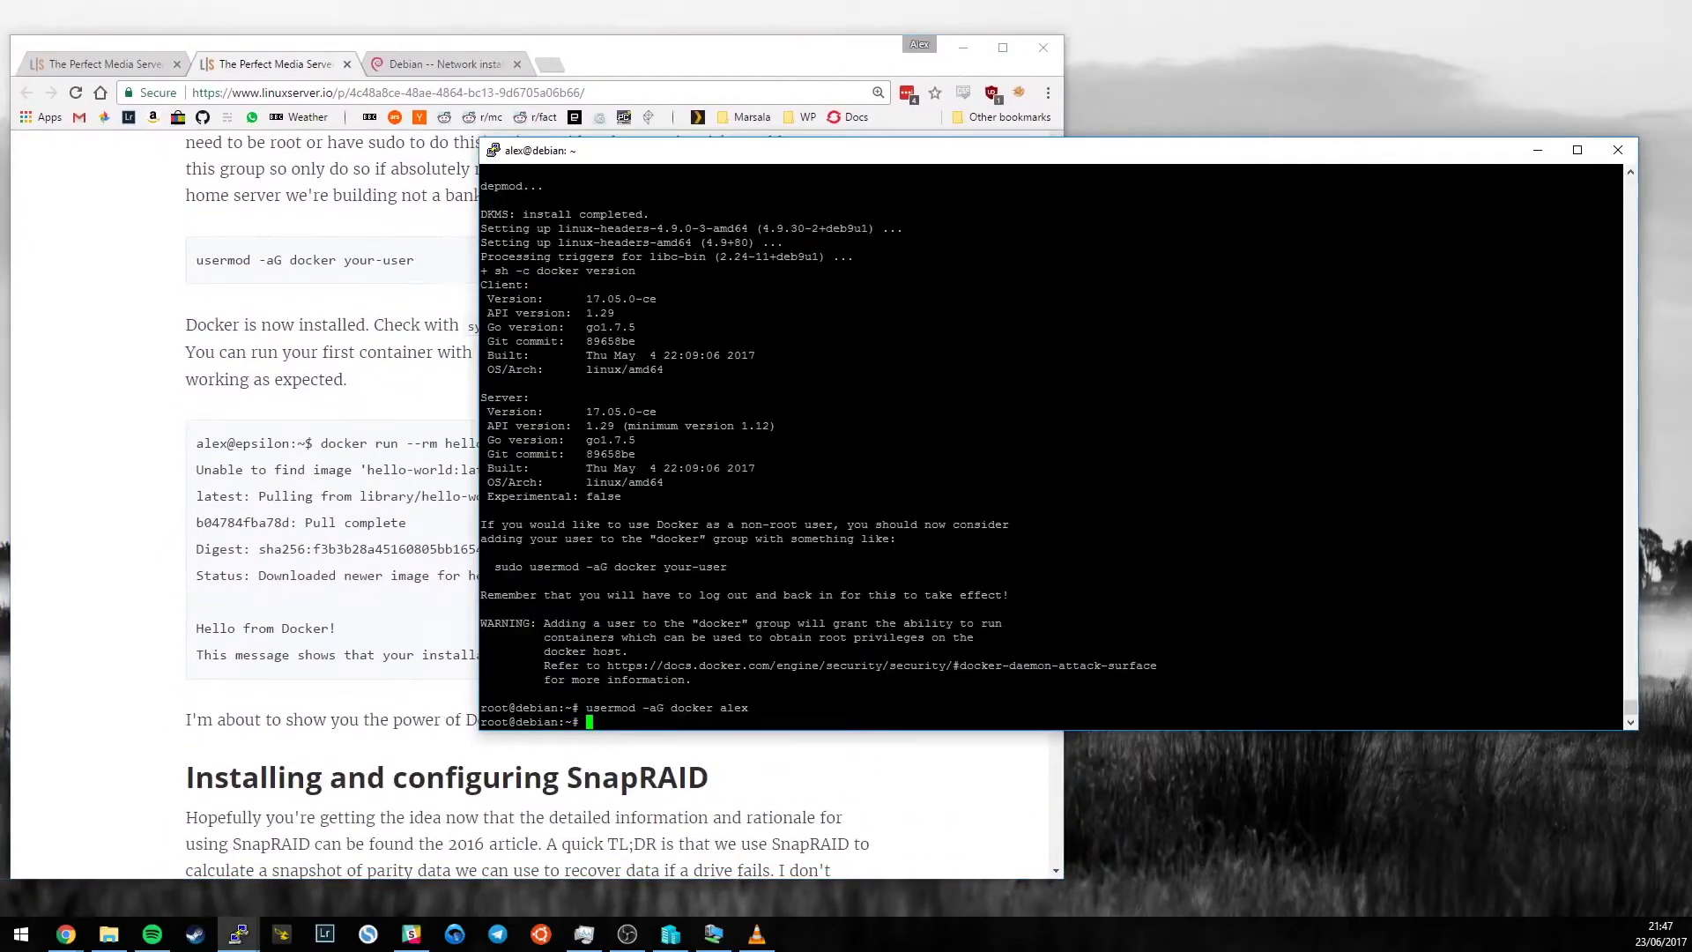
# Check with systemctl status docker that the Docker service is active.
pyautogui.write('systemctl')
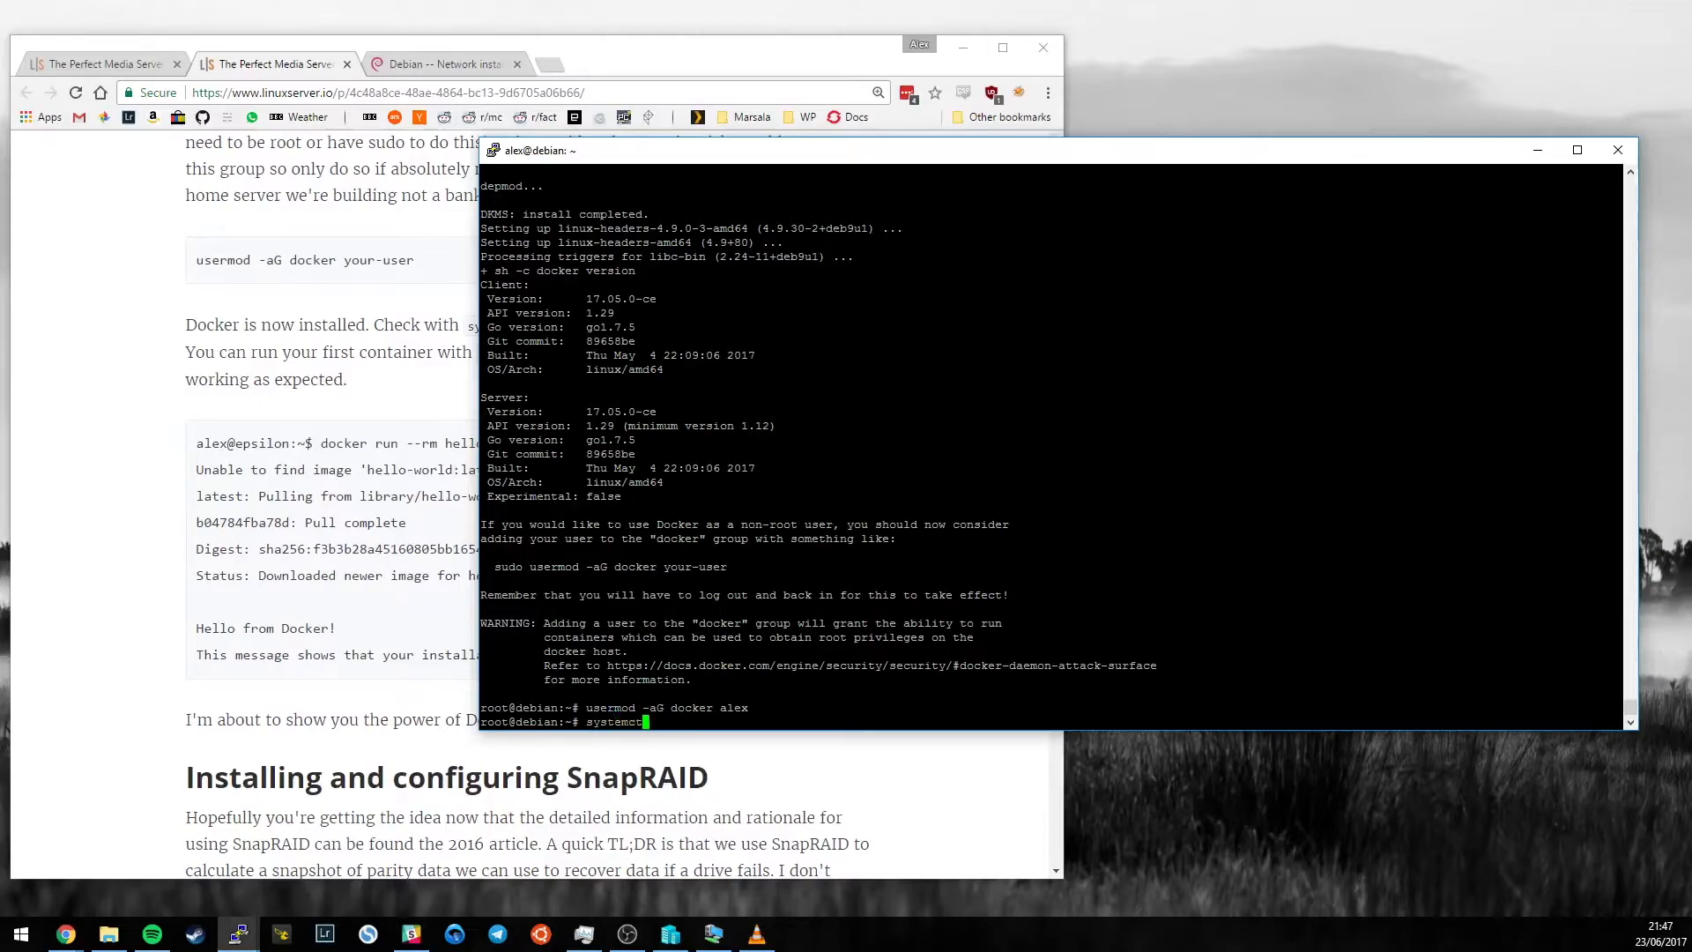
pyautogui.write('status docker')
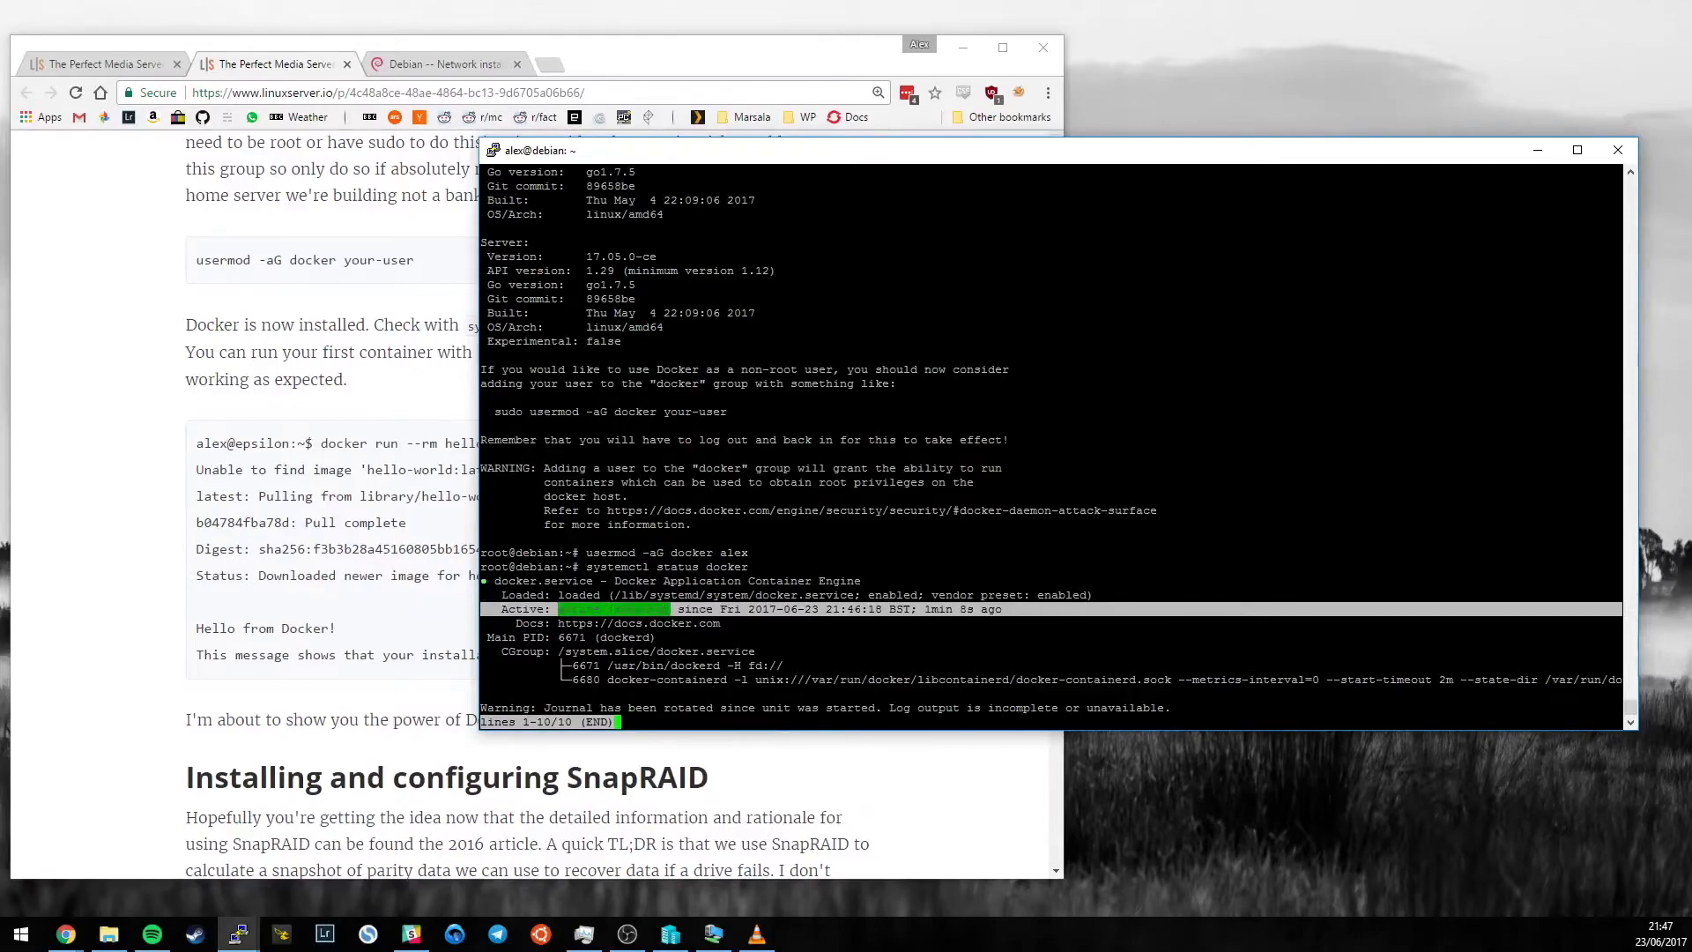
pyautogui.press('q')
pyautogui.write('docker run --rm h')
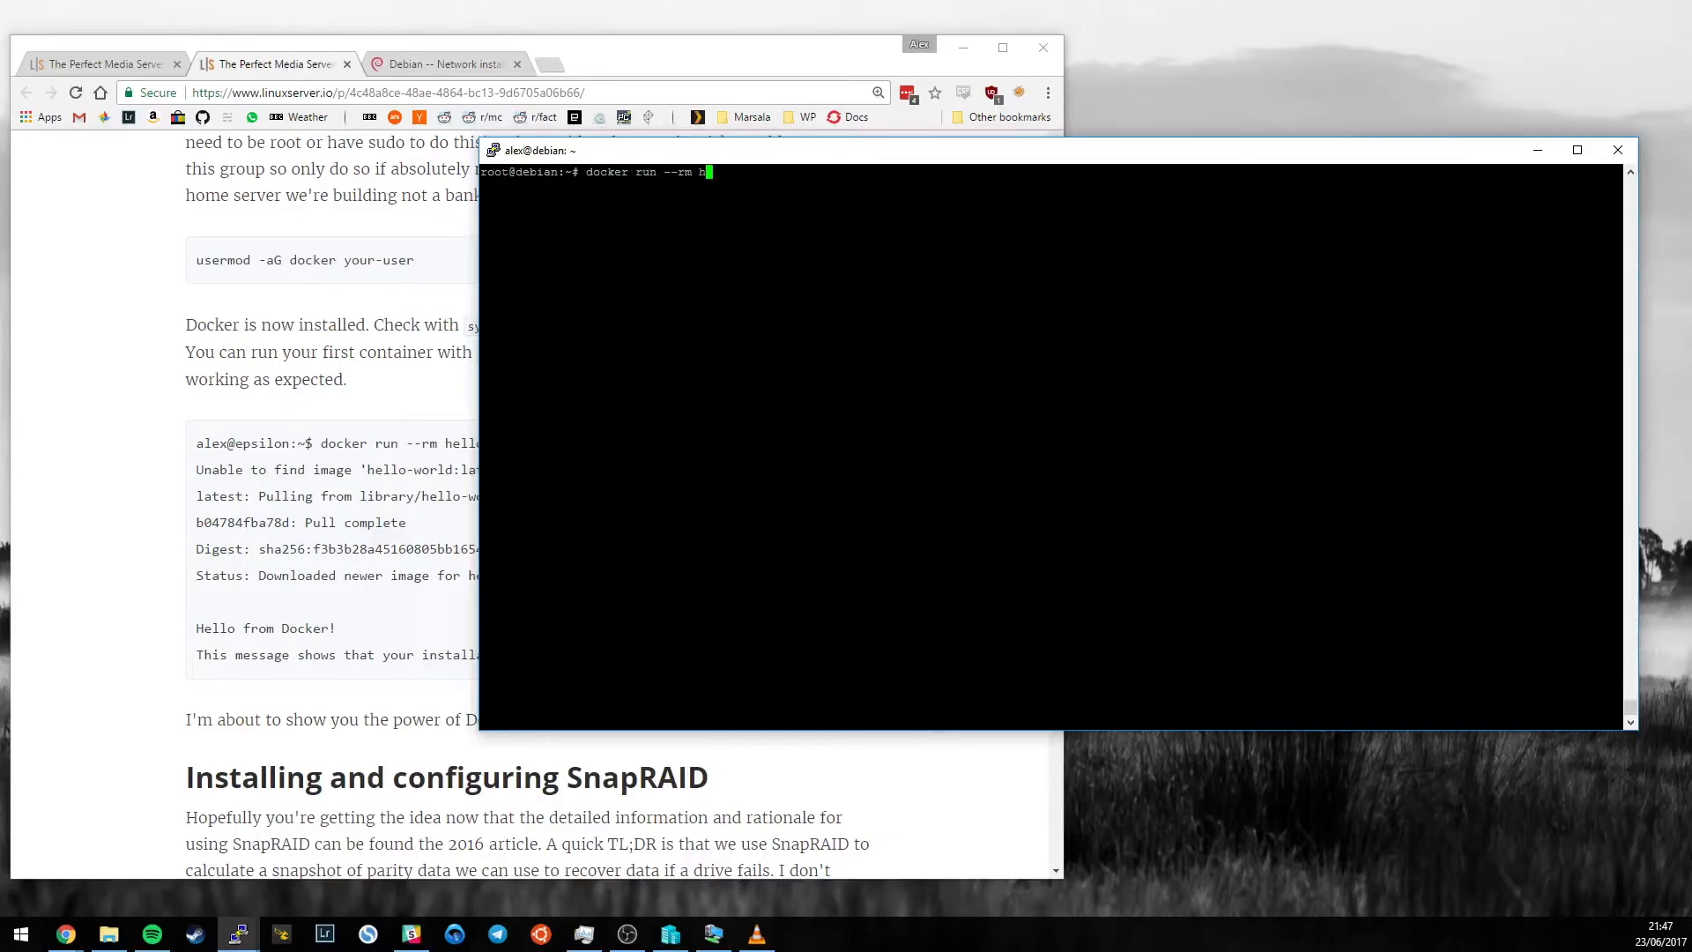
# Run the hello-world container, then list containers and images with docker ps -a and docker images.
pyautogui.write('ello-worl')
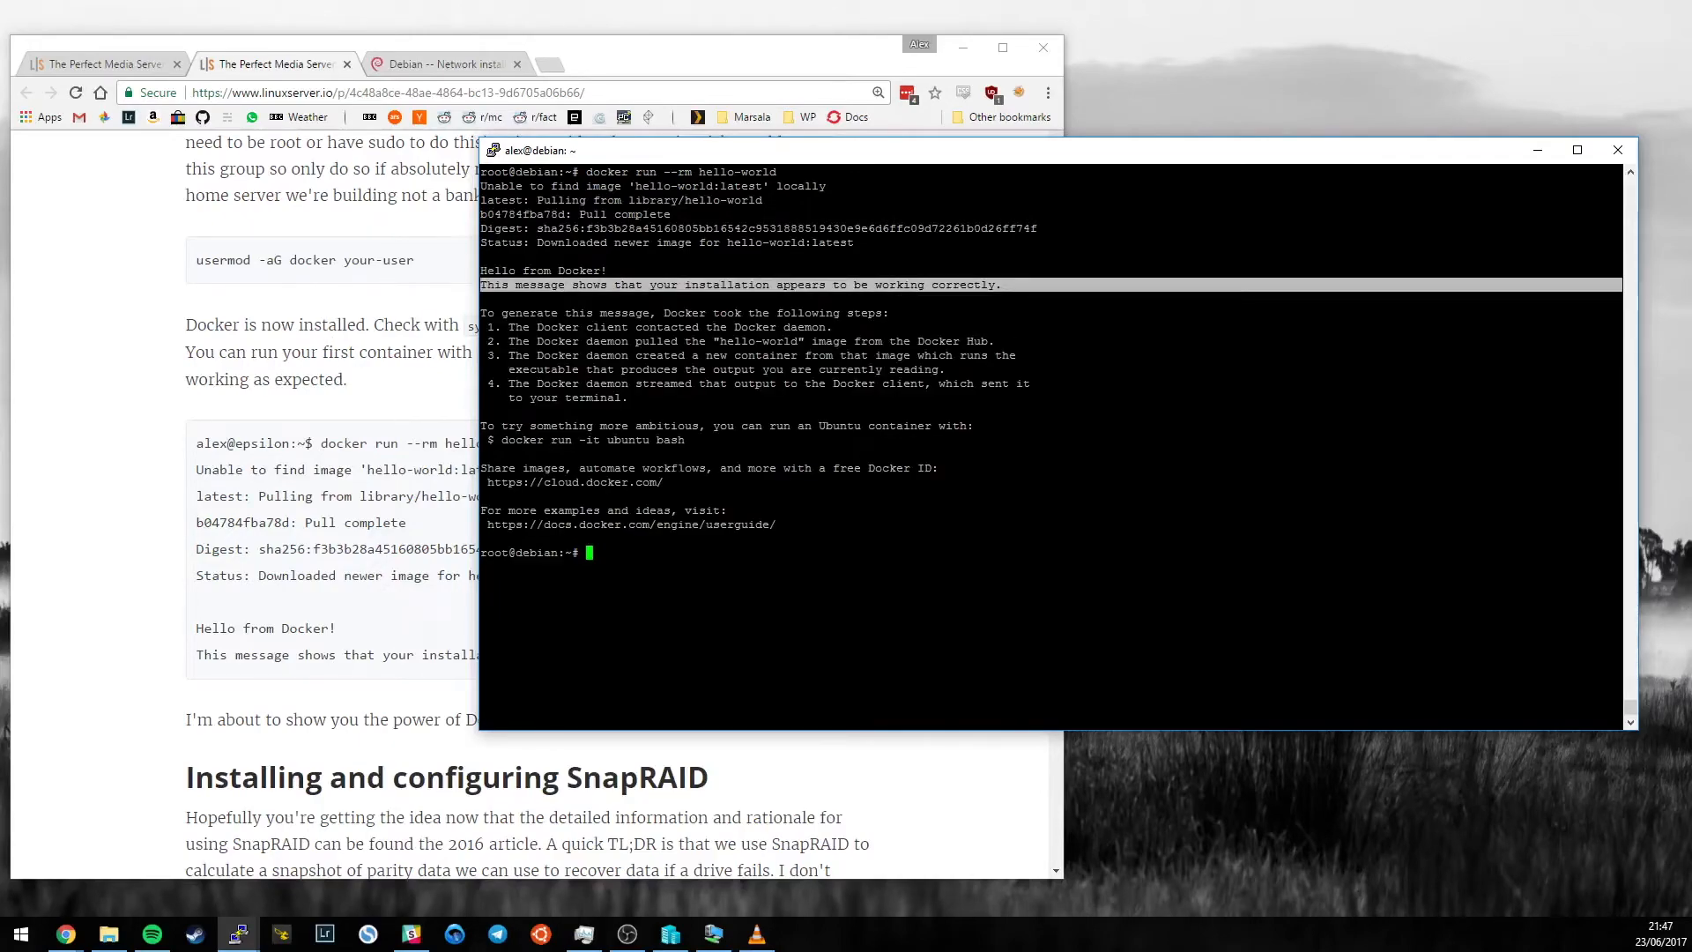
pyautogui.write('docker i')
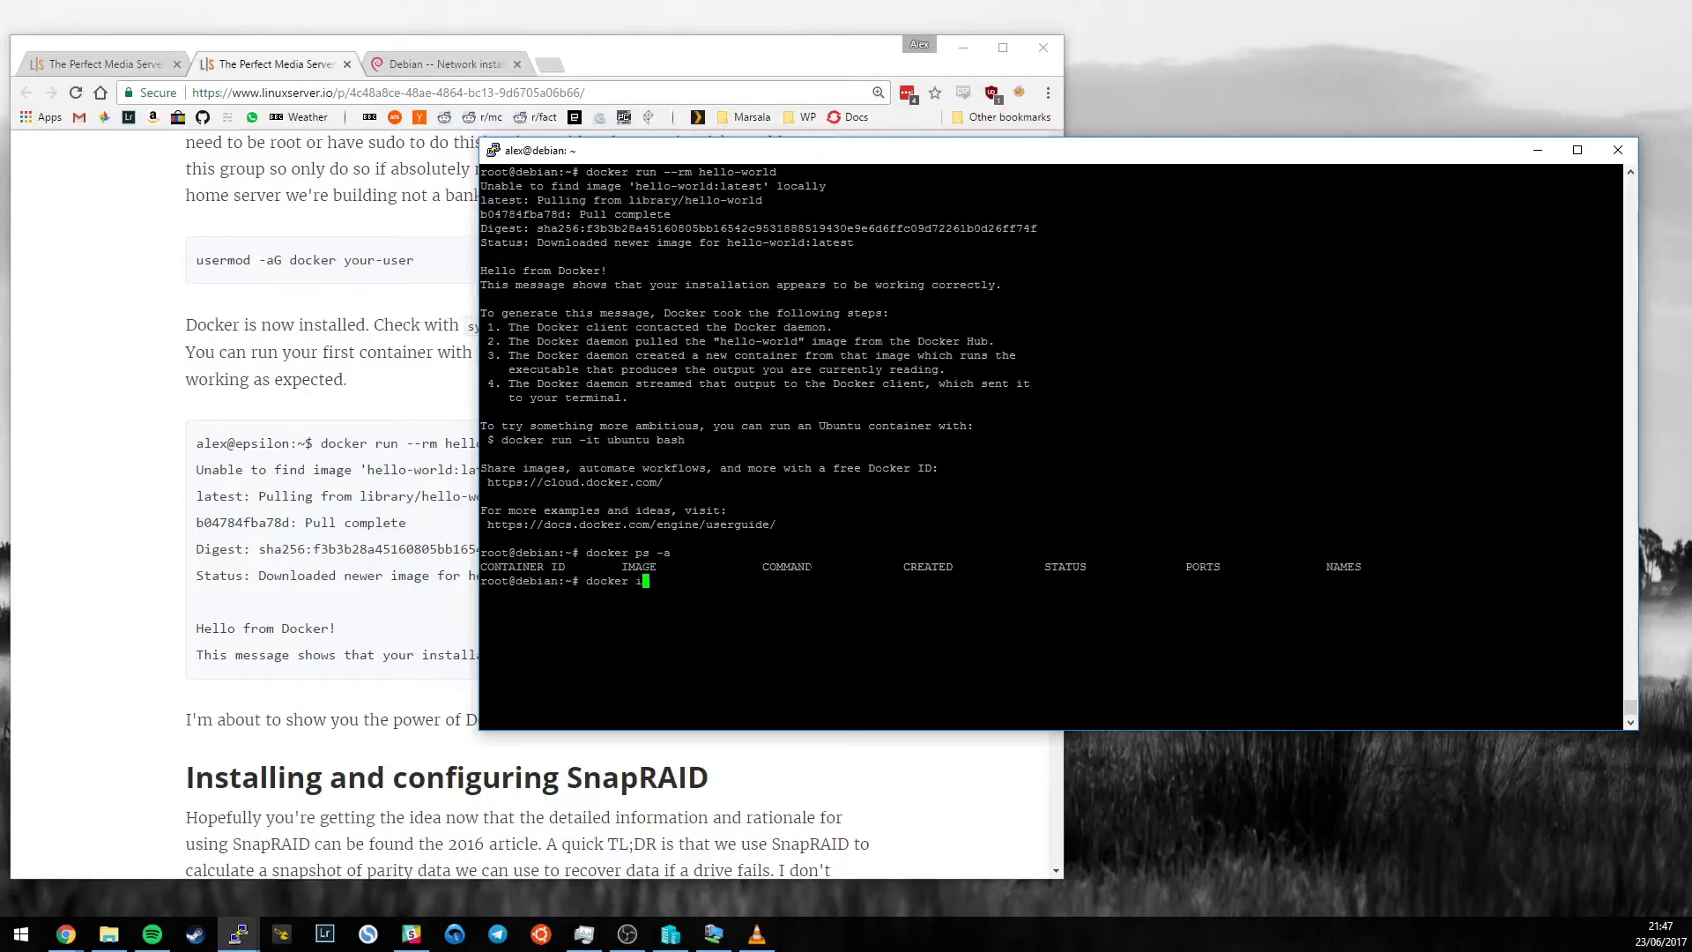
pyautogui.write('docker images')
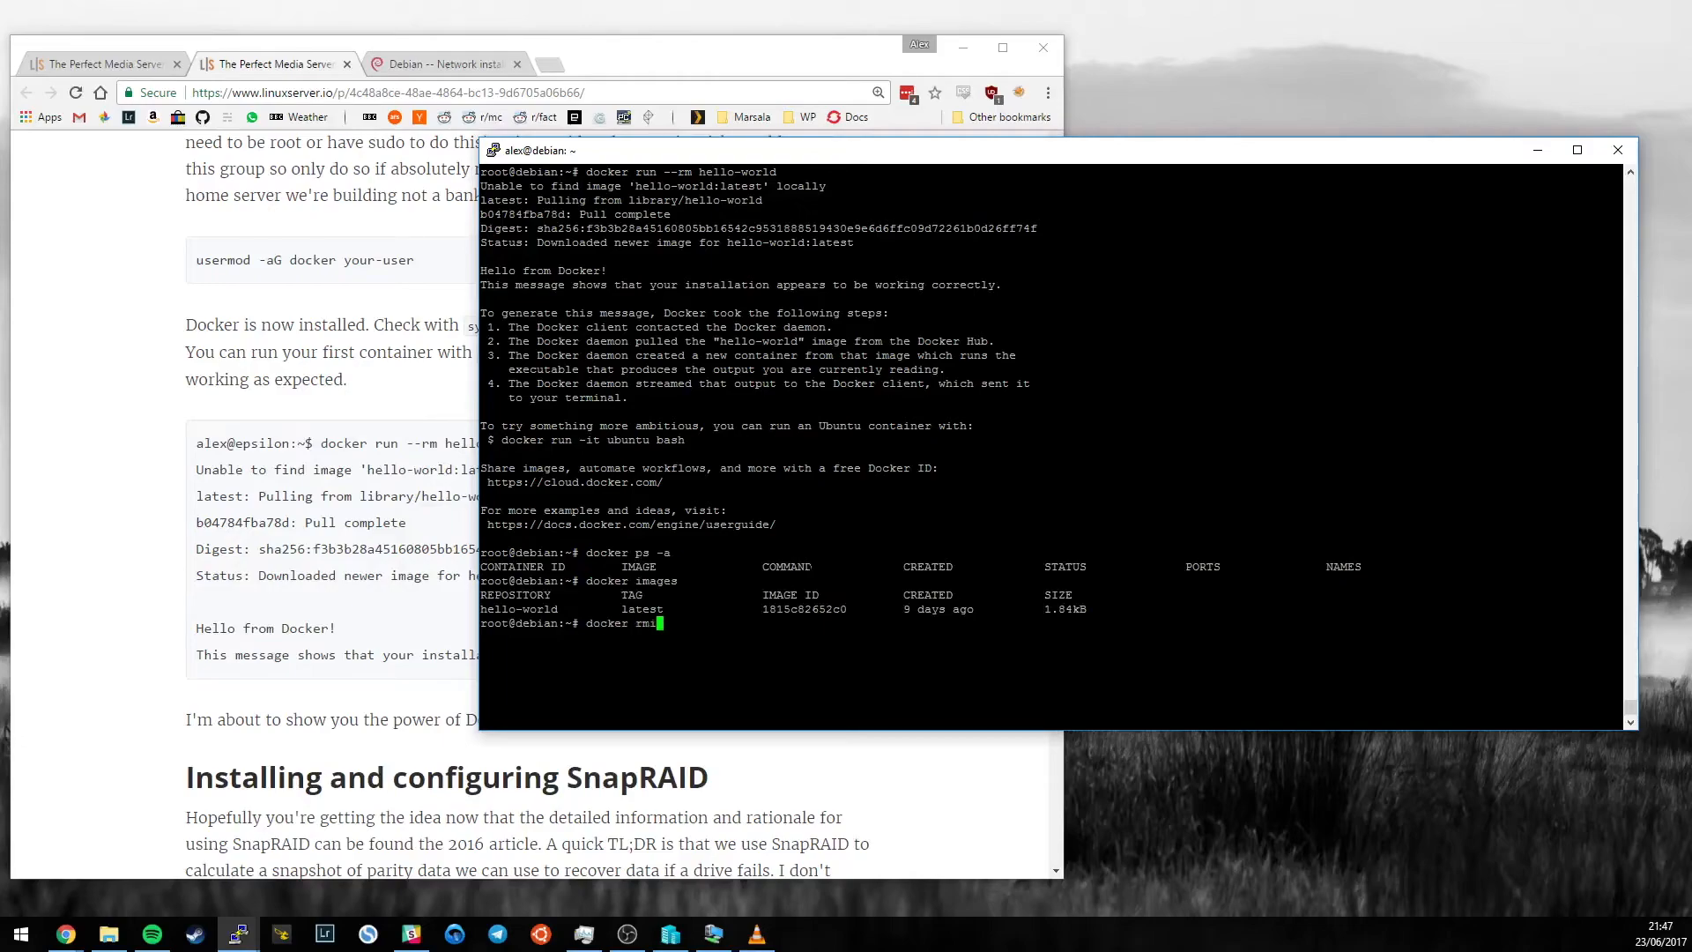